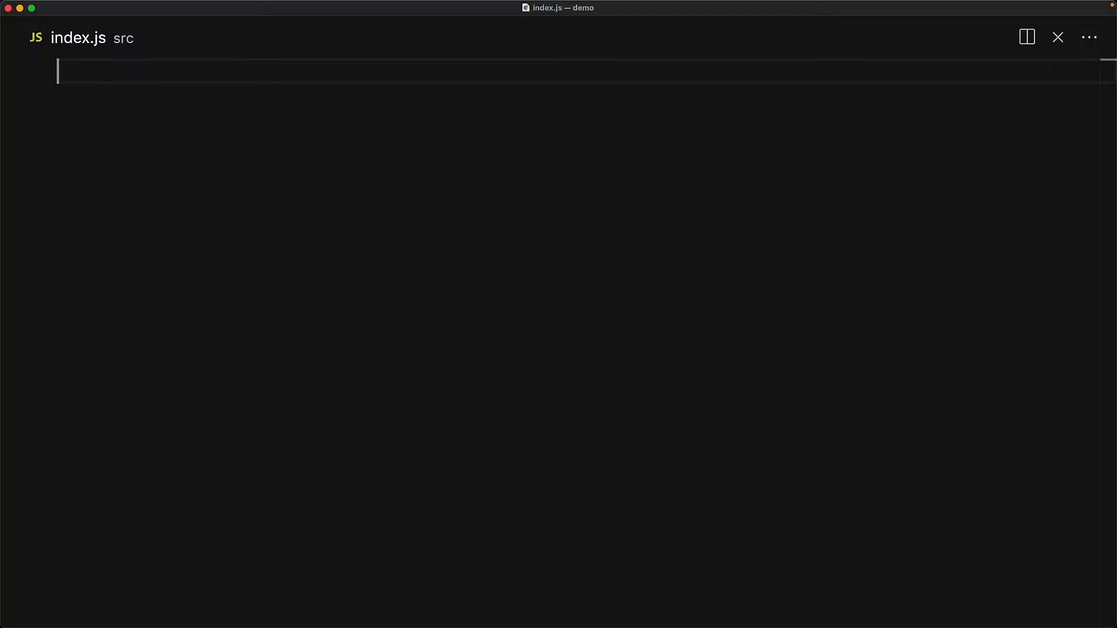
# - Log 'Hello World' plus variants mixing single, double and escaped quotes with result comments
pyautogui.write("console.log('Hello World'); // Hello World")
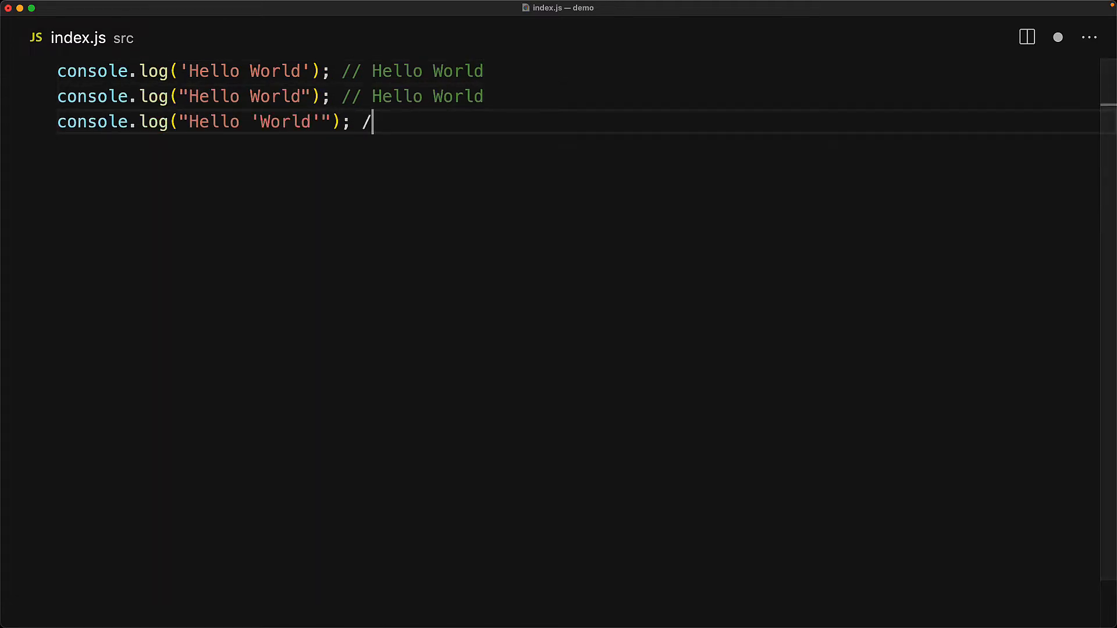
pyautogui.write("/ Hello 'World'")
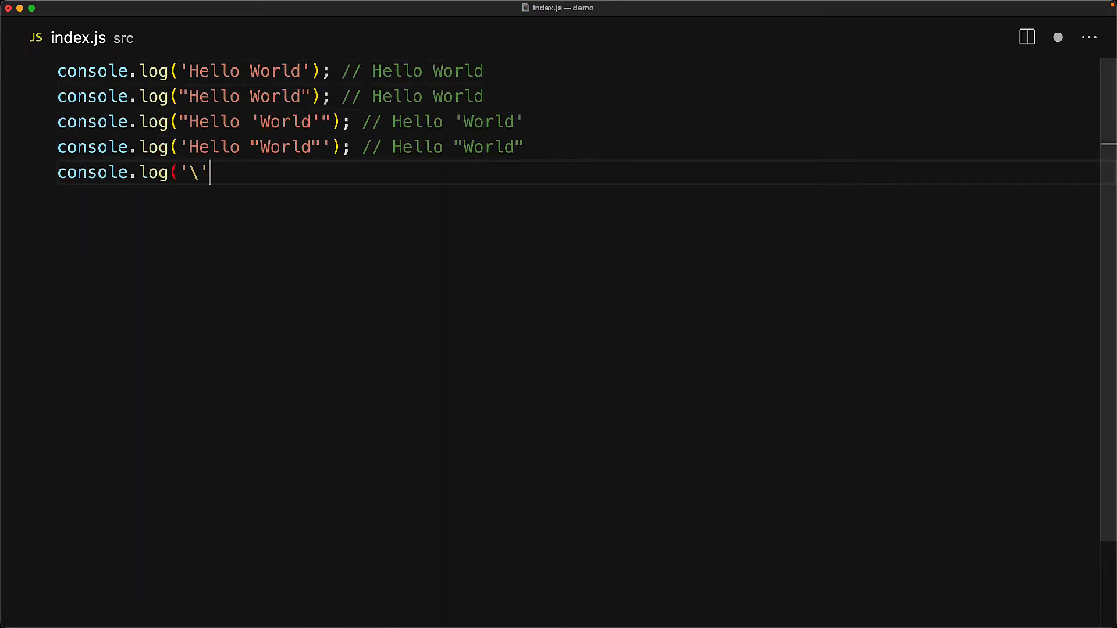
pyautogui.write('Hello\\\' "World"\'); // \'Hello\' "World"')
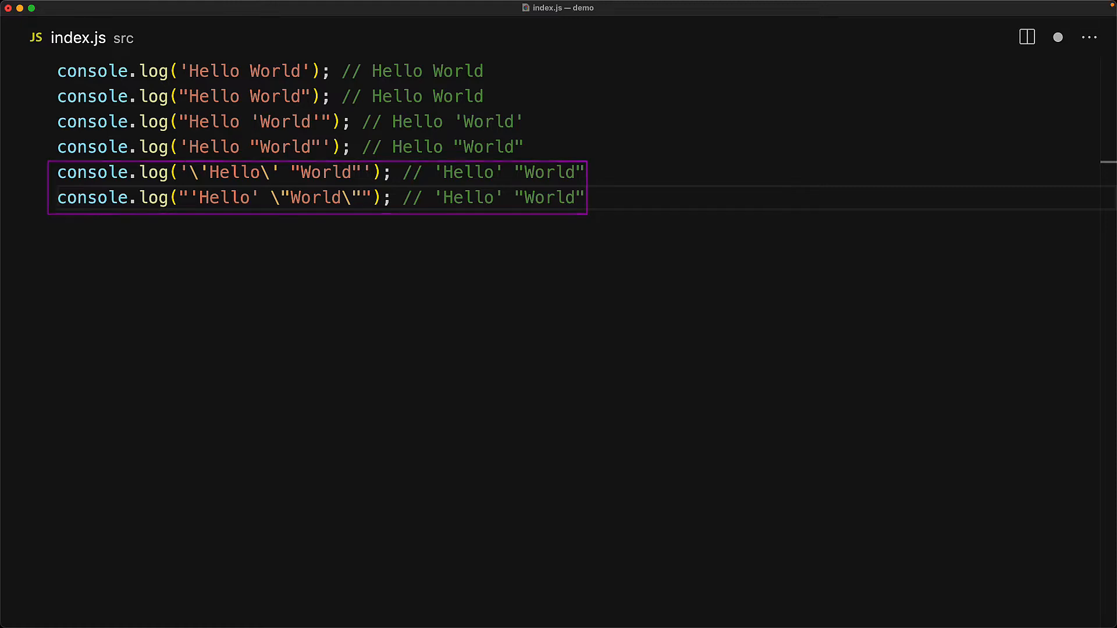
# - Log a backslash, emoji, tab and 'Alpha\nBeta' newline examples and run the file
pyautogui.write("console.log('\\\\'); // \\")
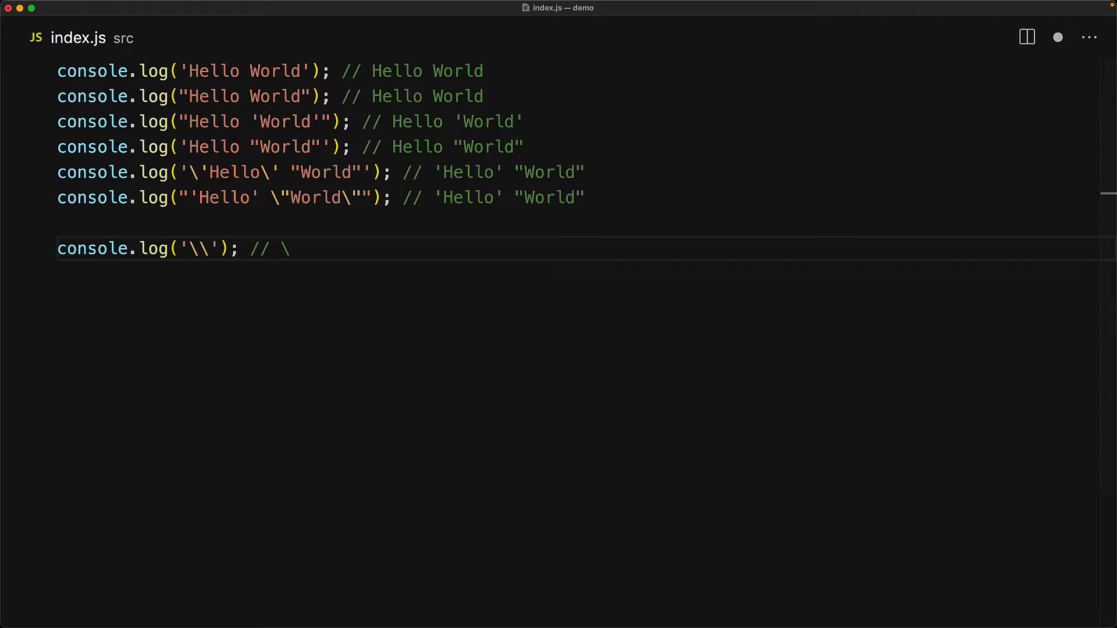
pyautogui.write("console.log('Hi\\tJohn'); // Hi   John")
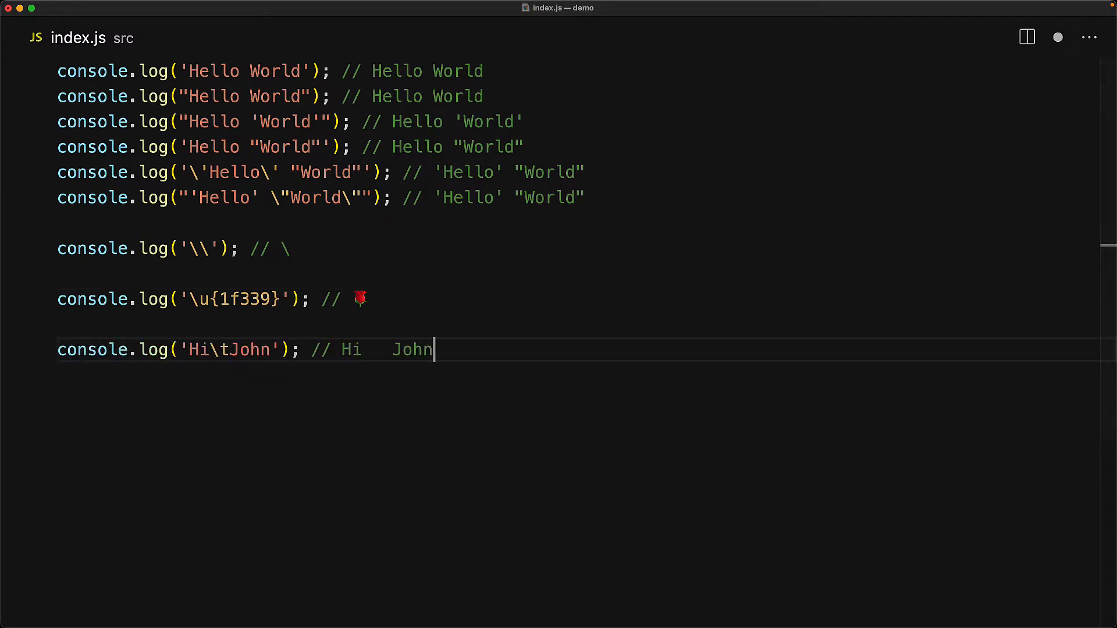
pyautogui.write("console.log('Alpha\\nBeta');")
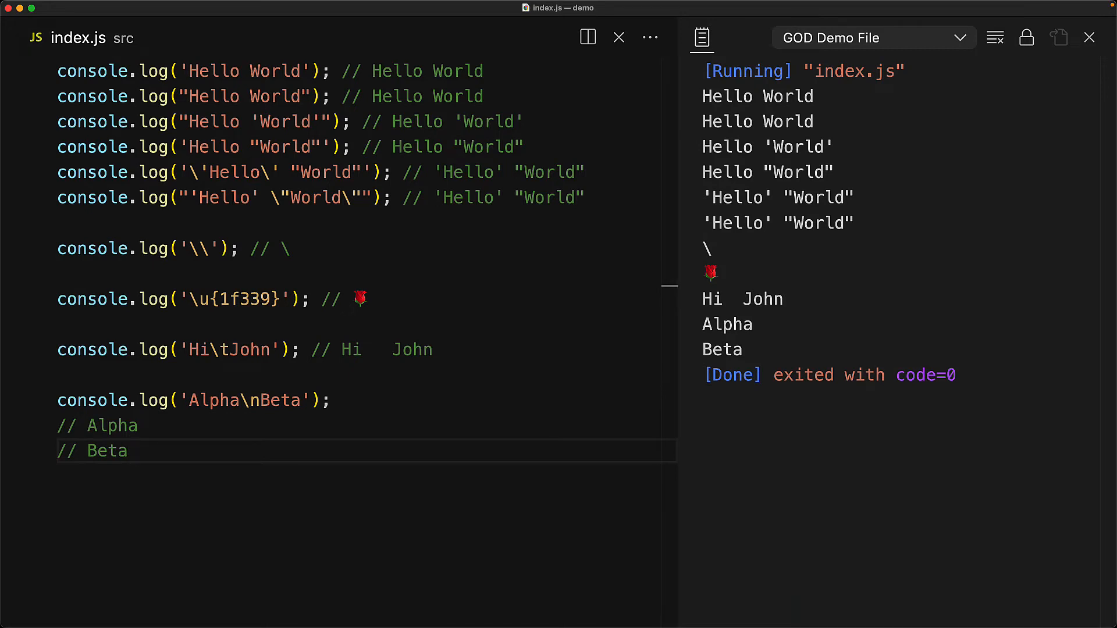
pyautogui.click(1089, 38)
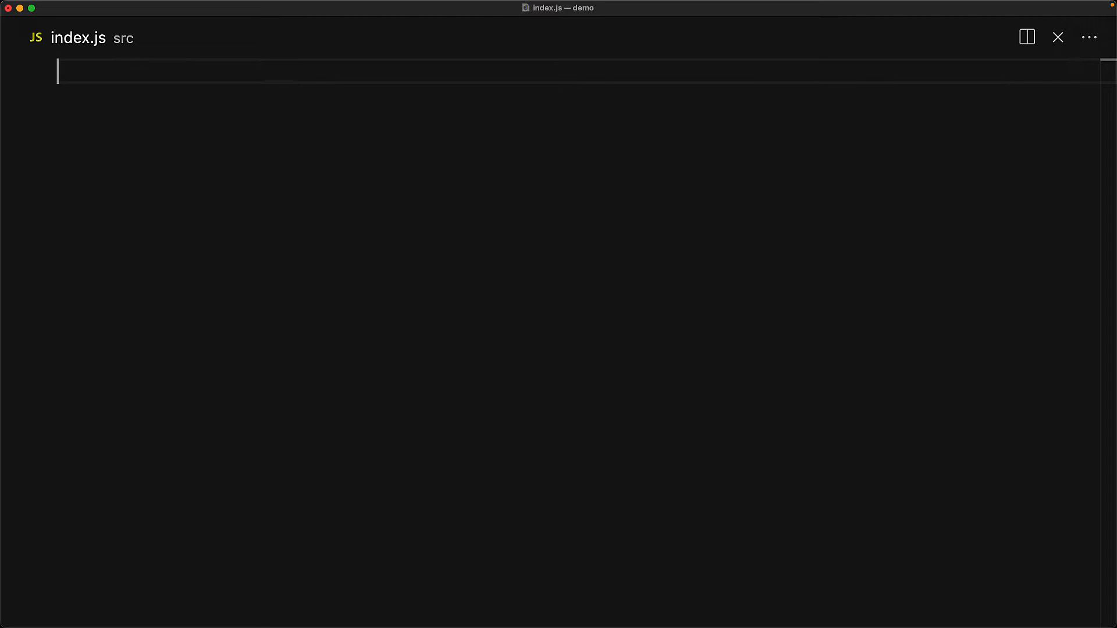
# - Declare person = 'Mr John Doe' and log it plain, toUpperCase() and toLowerCase() as 'mr john doe'
pyautogui.write("let person = 'Mr John Doe';")
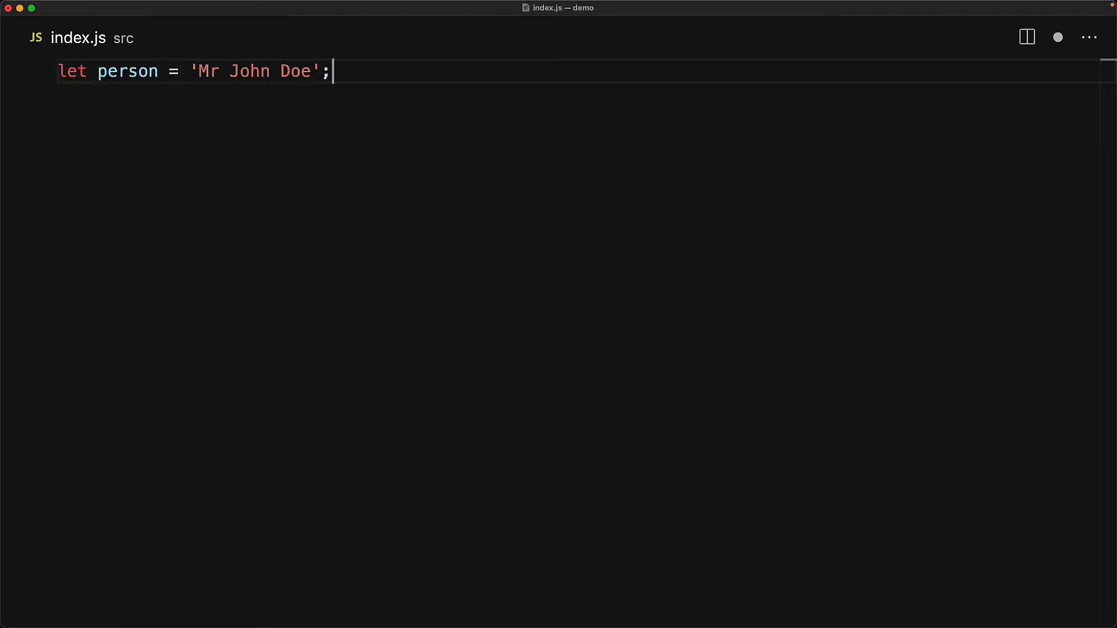
pyautogui.write("console.log(person); // 'Mr John Doe'")
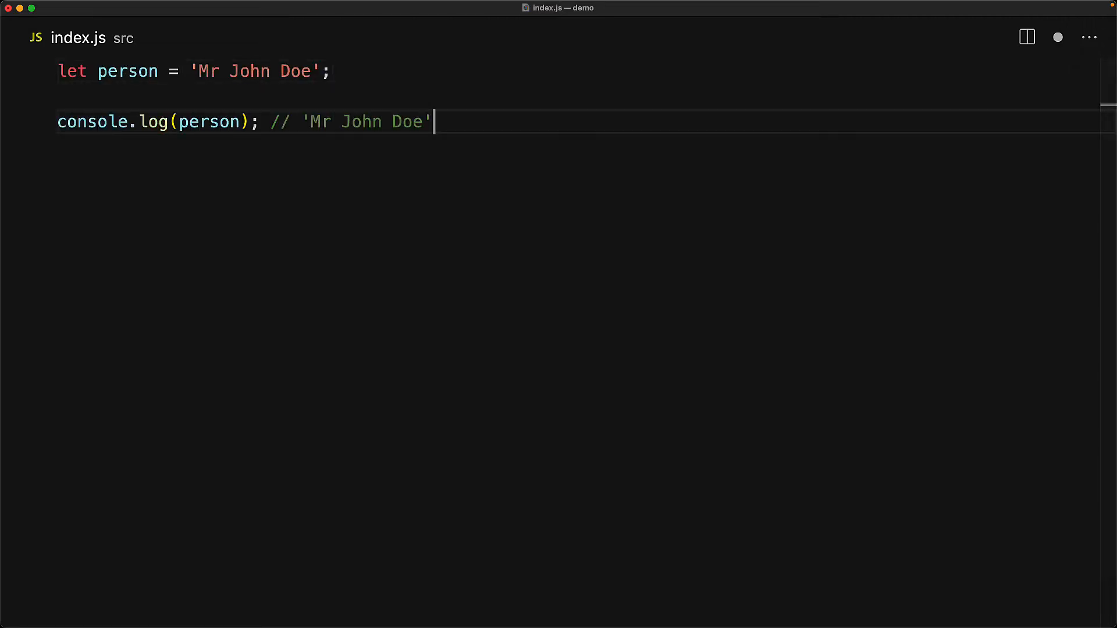
pyautogui.write('co')
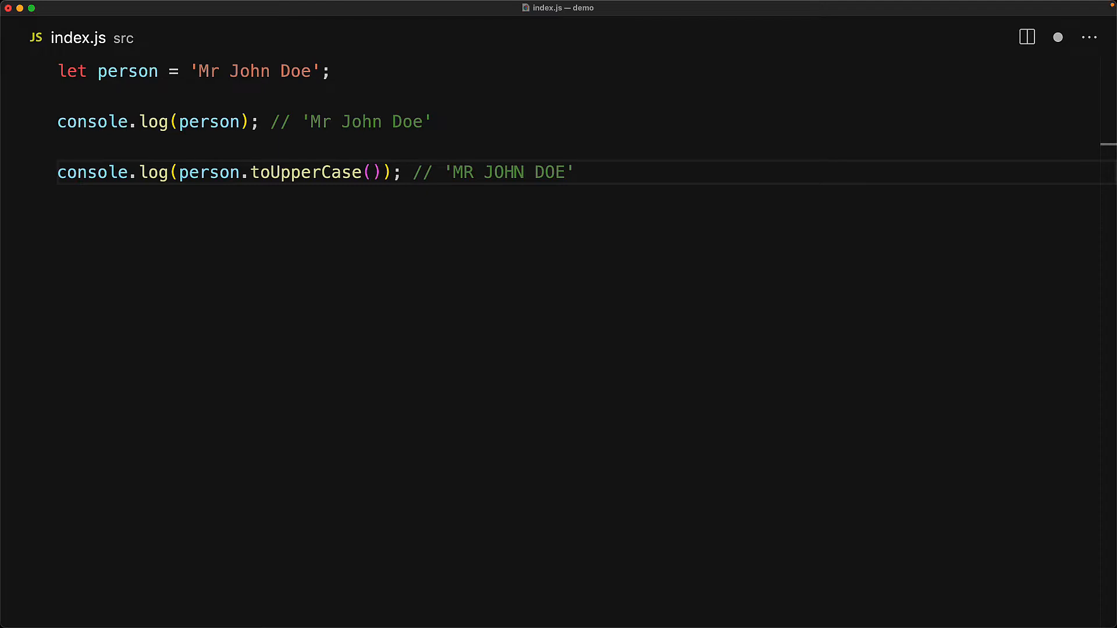
pyautogui.write('console.log(person.toLowe')
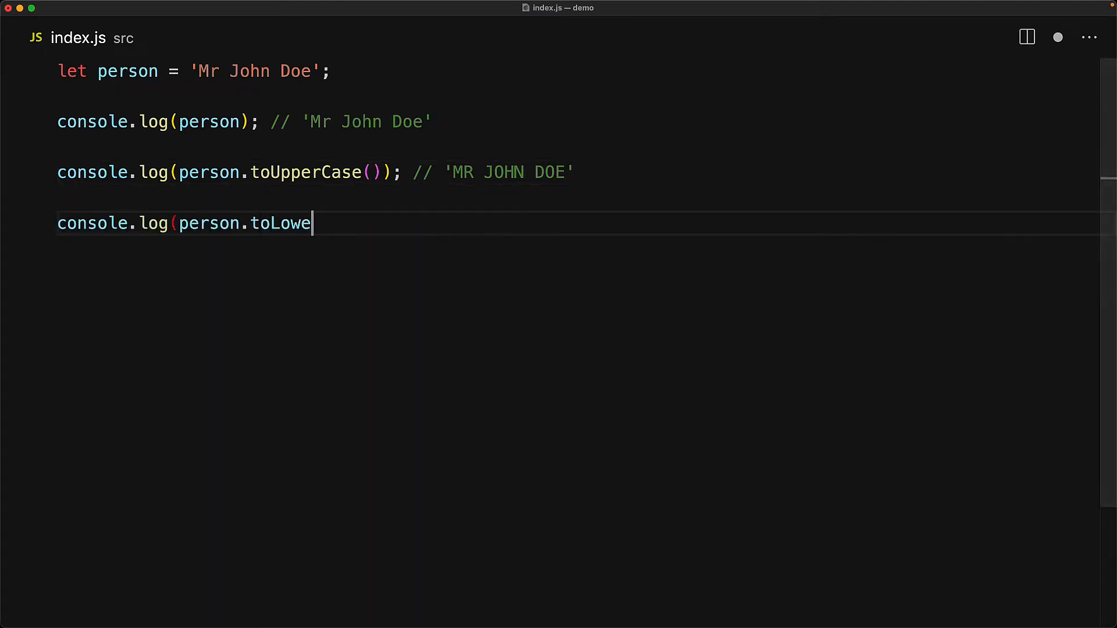
pyautogui.write("rCase()); // 'mr john doe'")
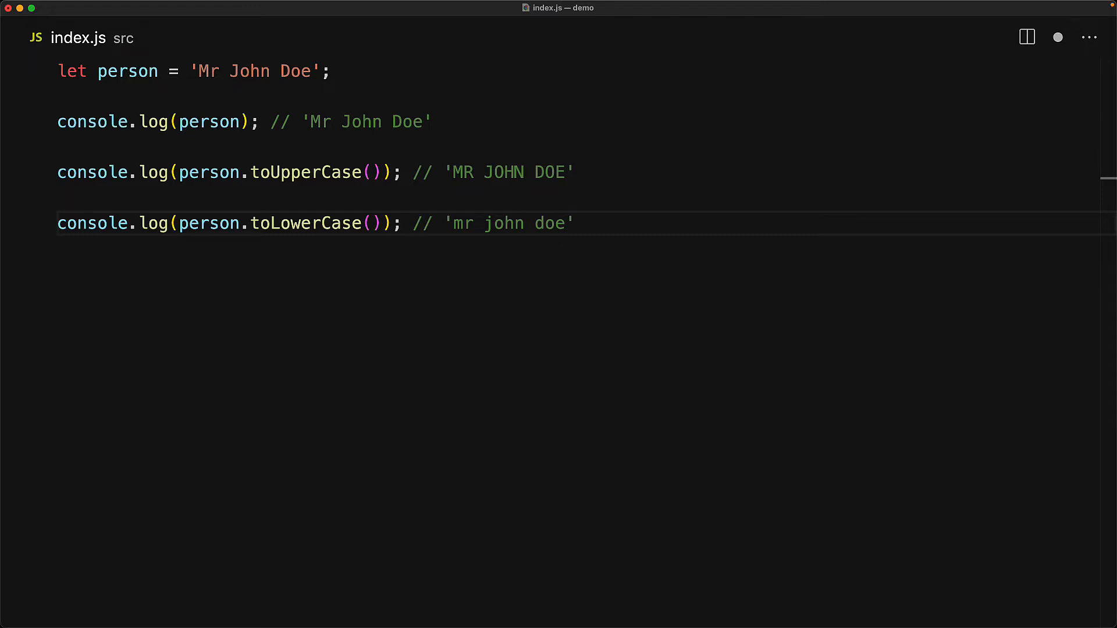
# - Log person[0] as 'M', person[1], and person[100] as undefined
pyautogui.write("console.log(person); // 'Mr John Doe'")
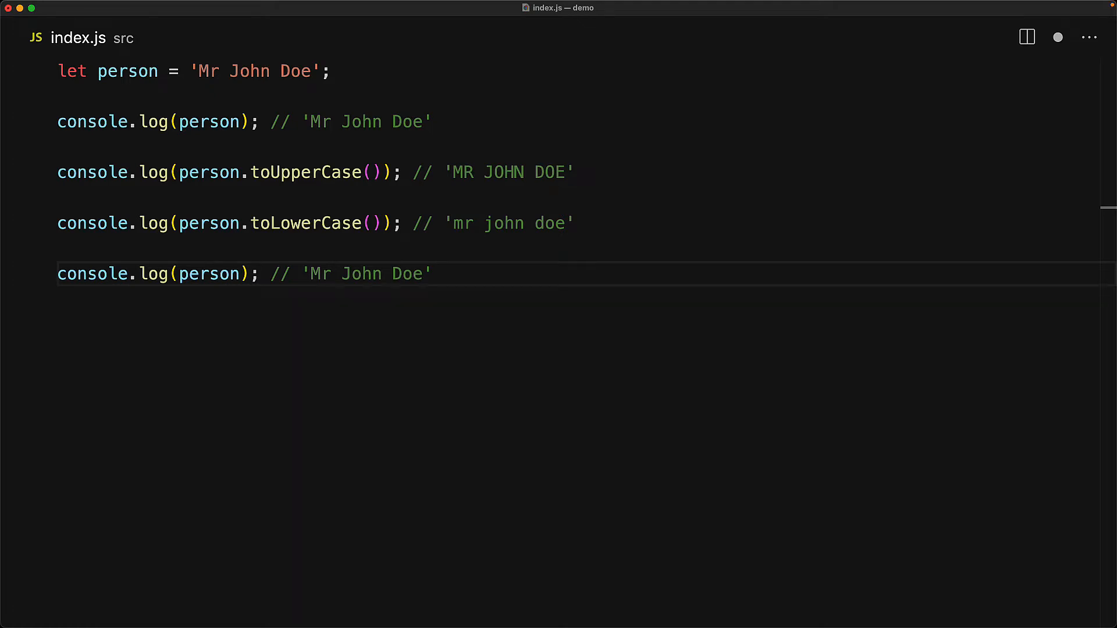
pyautogui.write("console.log(person[0]); // 'M'")
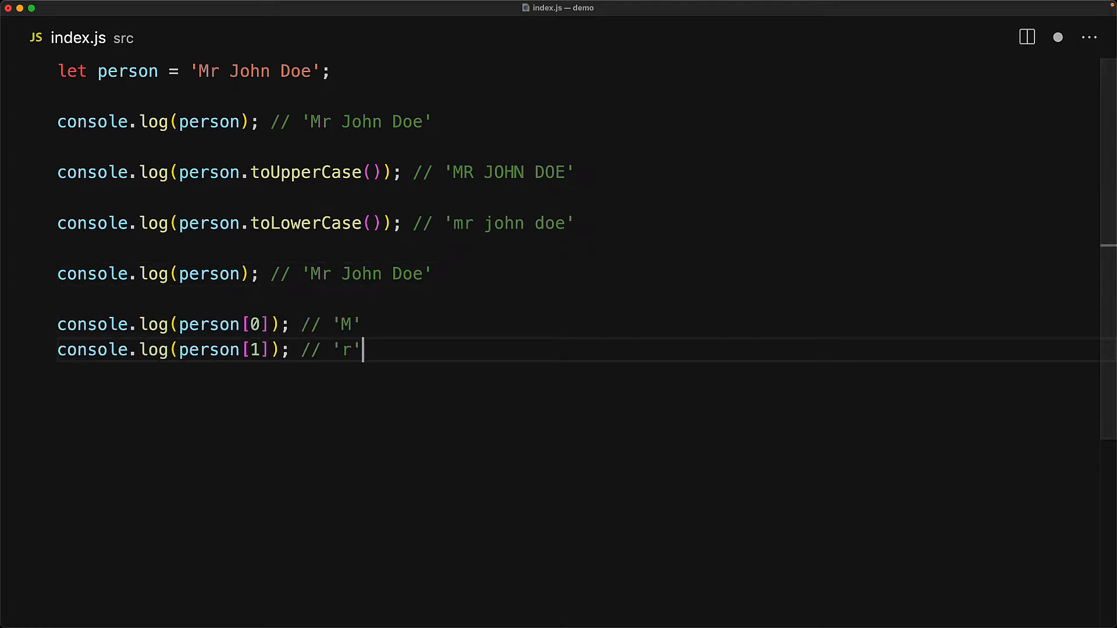
pyautogui.press('Enter')
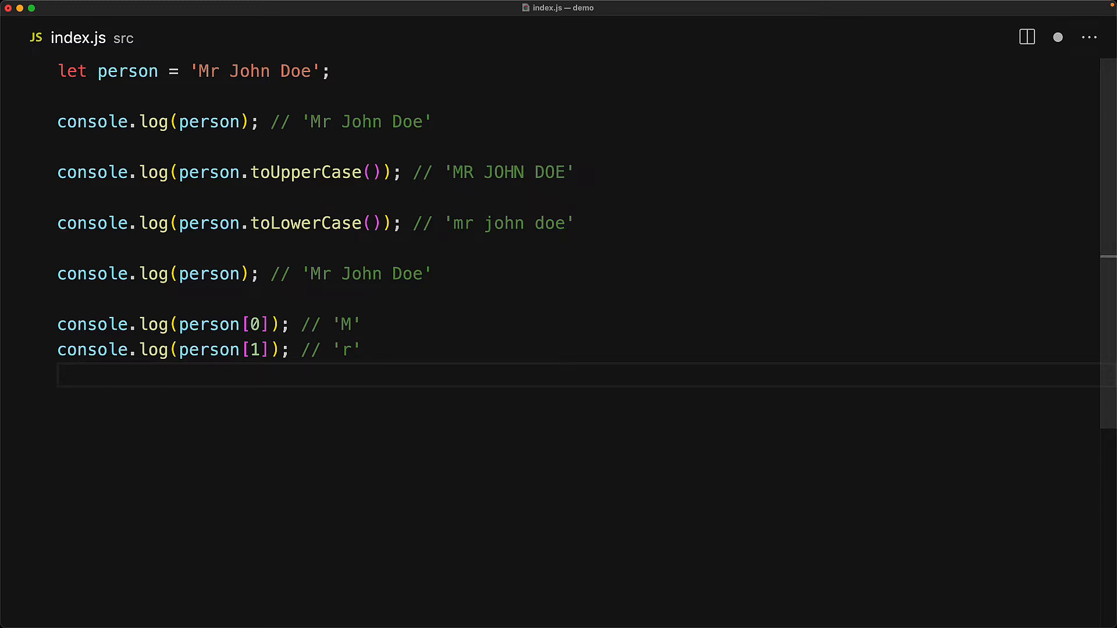
pyautogui.write('console.log(person[100]')
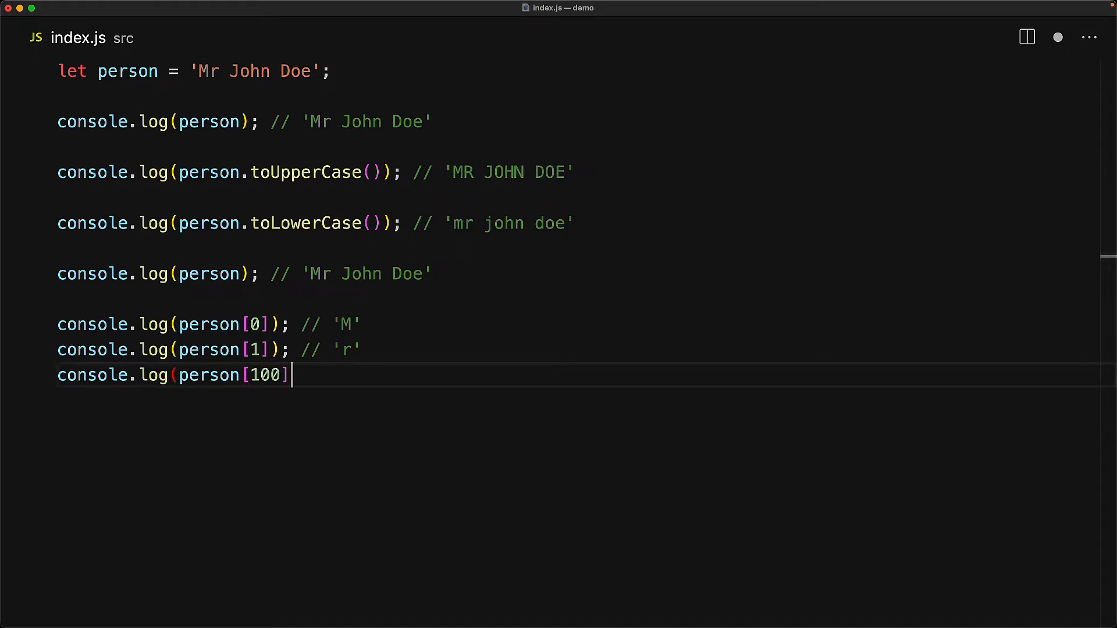
pyautogui.write('); // undefined')
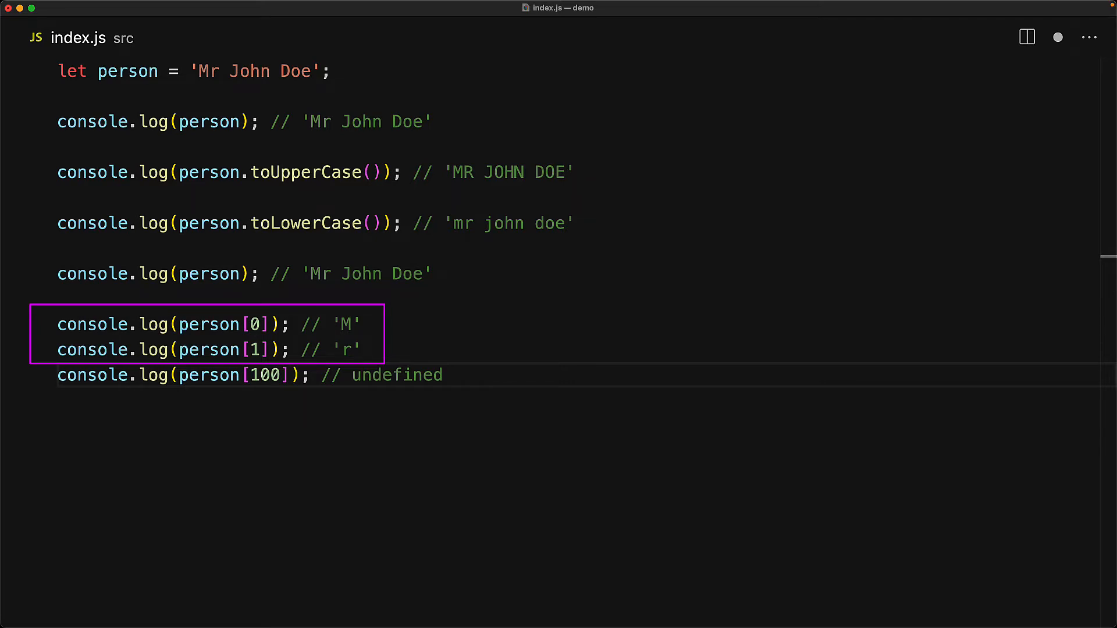
# - Log typeof person as 'string' and person.length as 11
pyautogui.write('console.lo')
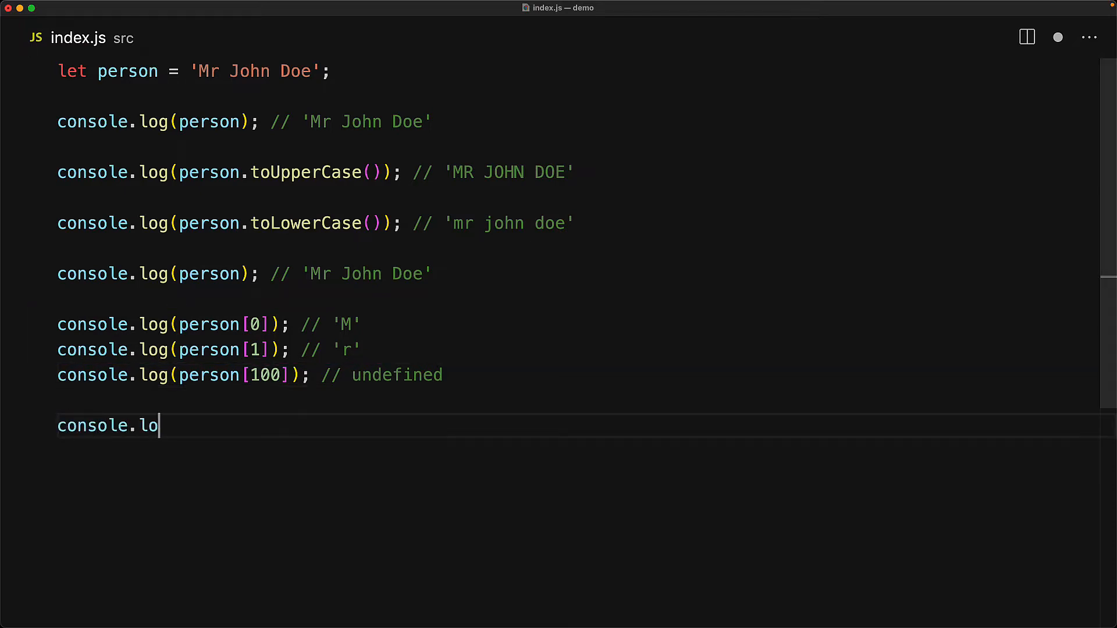
pyautogui.write("g(typeof person); // 'string'")
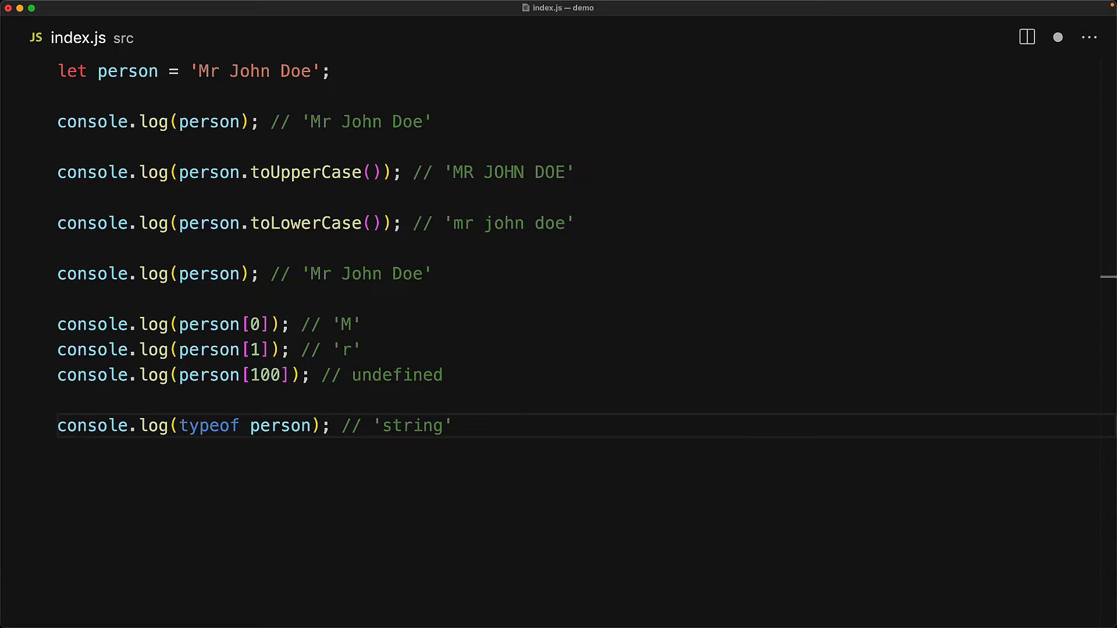
pyautogui.write('console.log(person.length); // 11')
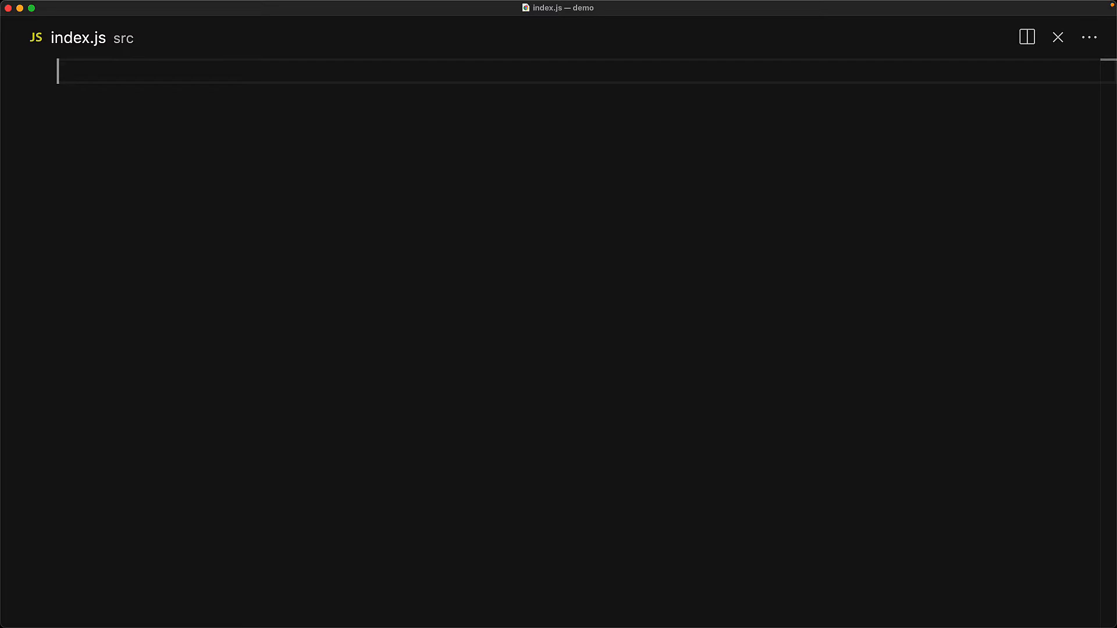
# - Log template literals `Hello, World !` and one containing 'Hello', "World" quotes
pyautogui.write('console.log(`Hello, World !`); // Hello, World !')
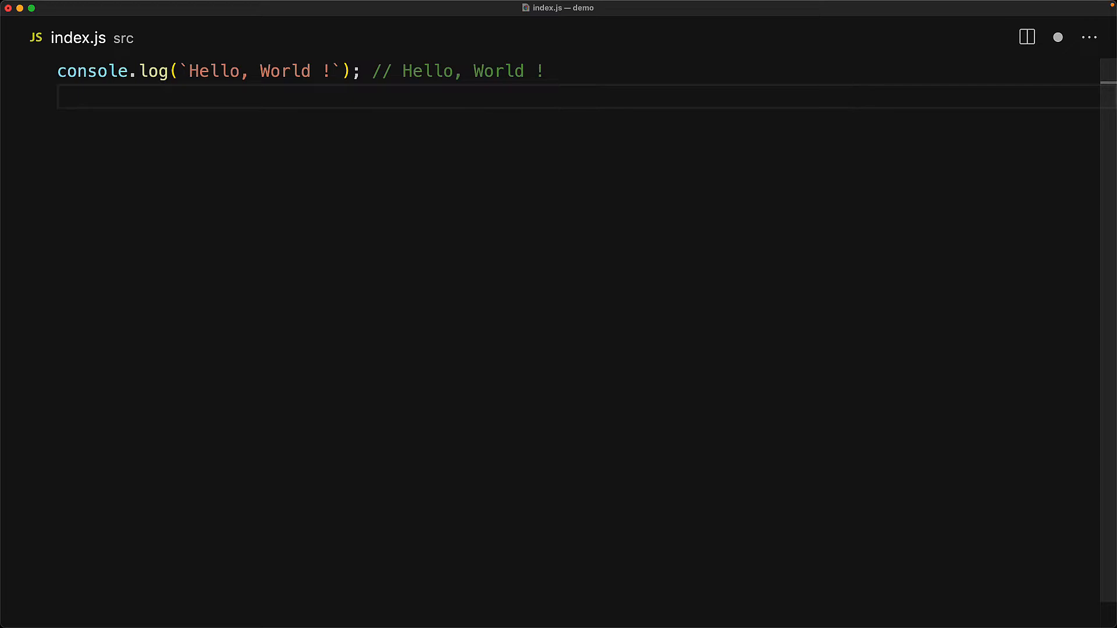
pyautogui.write('console.log(`\'Hello\', "Worl')
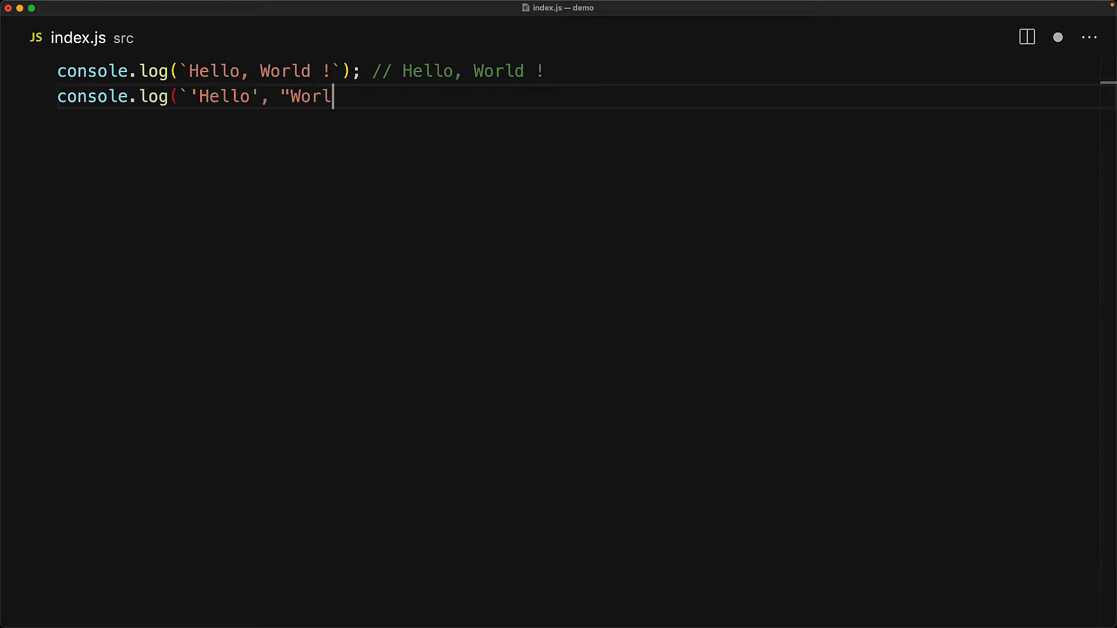
pyautogui.write('d" !`); // \'Hello\', "World" !')
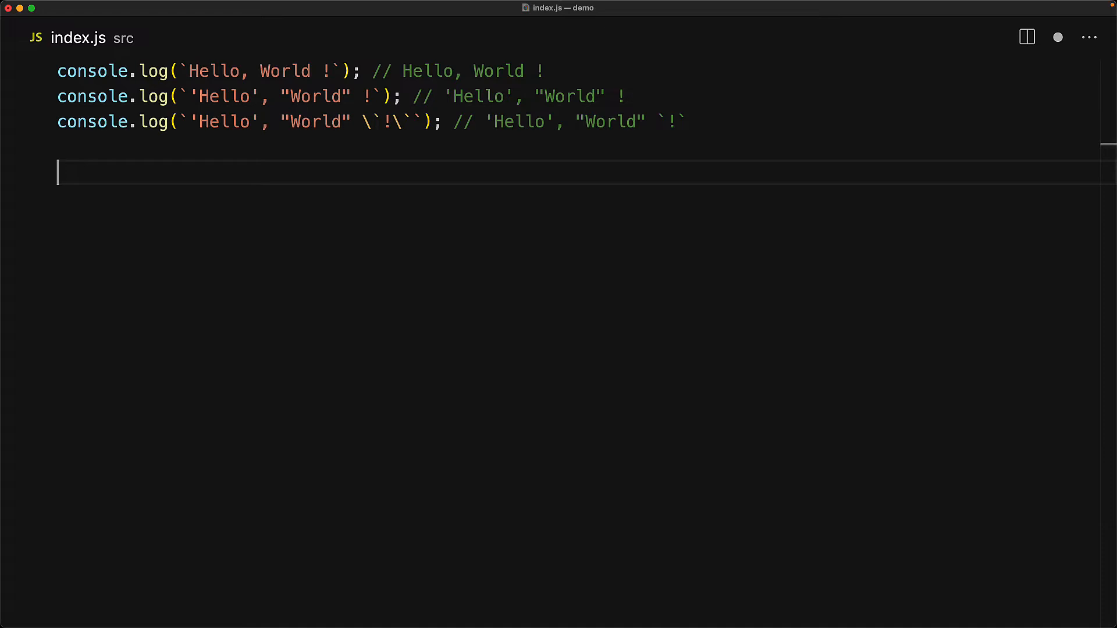
# - Add //Line 1 comment and the traditional 'Line 1 \n\ Line 2' multi-line string with its log
pyautogui.write('//Line 1')
pyautogui.write('//Line 2')
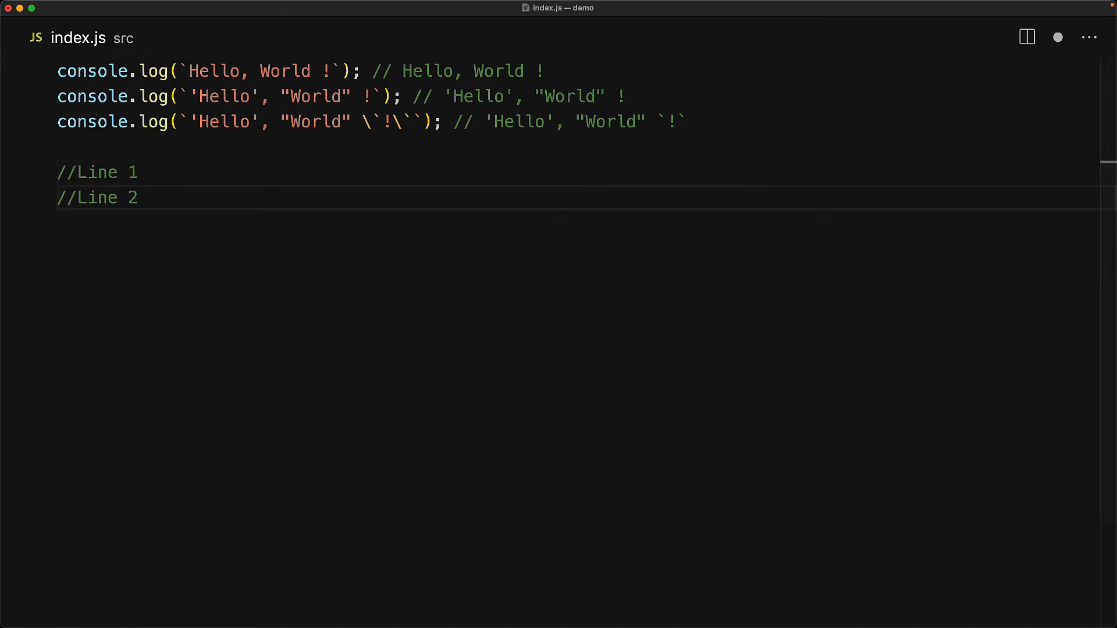
pyautogui.write("const traditional = 'Line 1 \\n\\")
pyautogui.write("Line 2';")
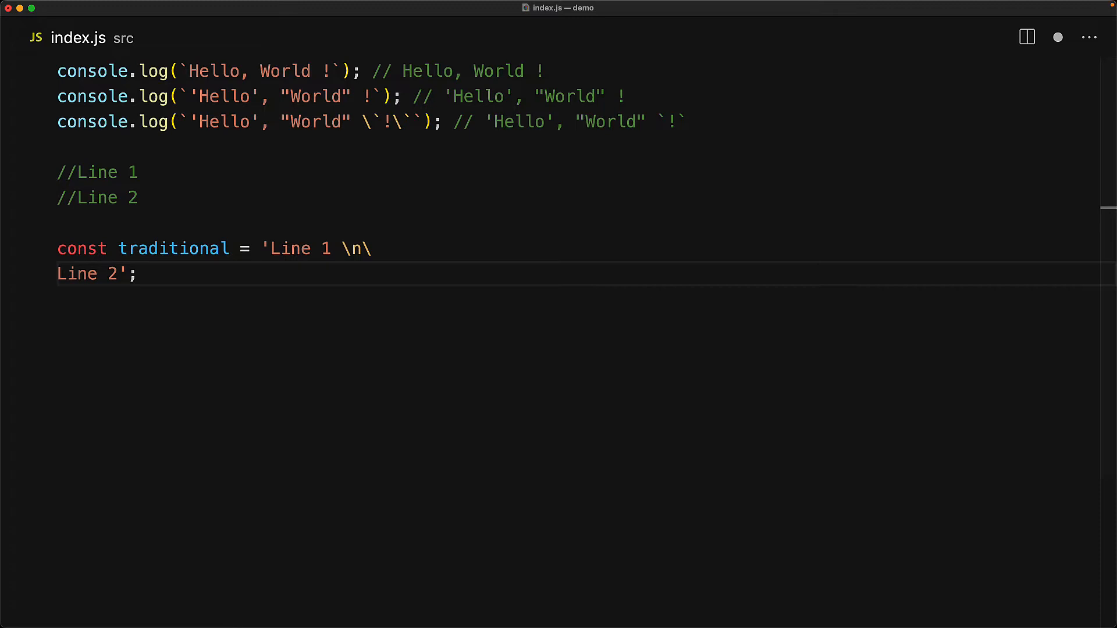
pyautogui.write('console.')
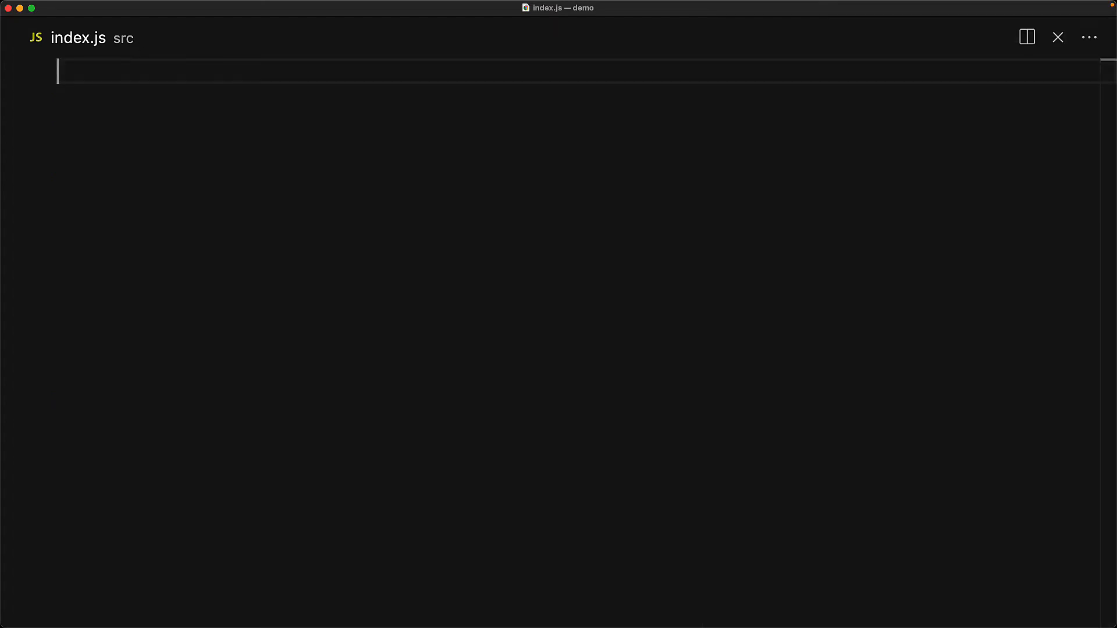
# - Declare title 'Mr' and log 'Mr Burns' via + concatenation and `${title} ${person}`
pyautogui.write("const title = 'Mr';")
pyautogui.write("const person = 'Burns';")
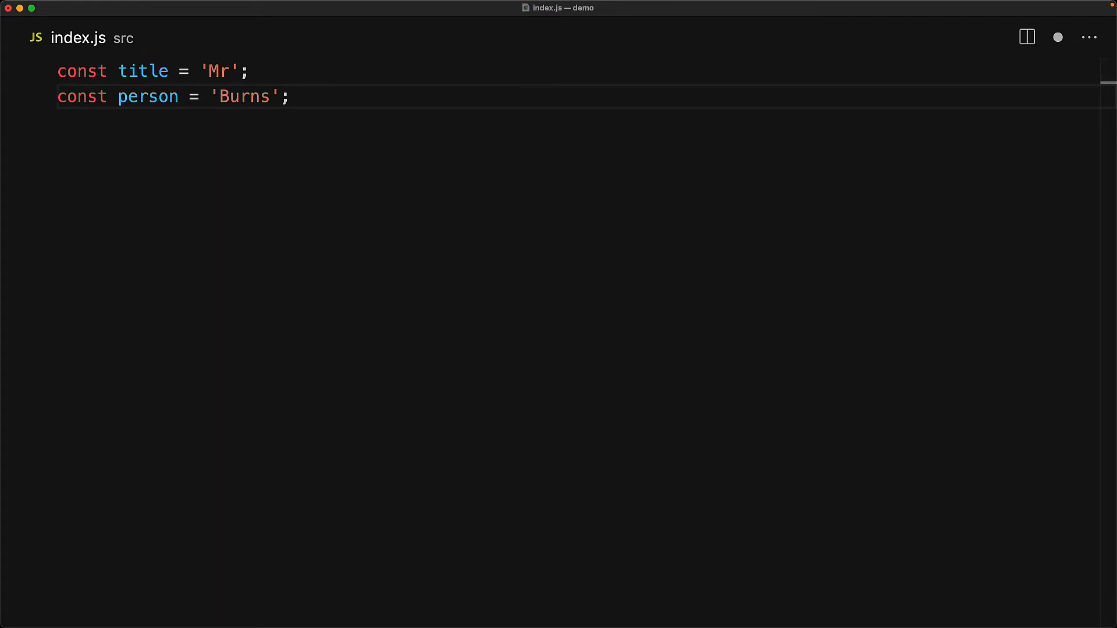
pyautogui.write("console.log(title + ' ' + person); // 'Mr Burns'")
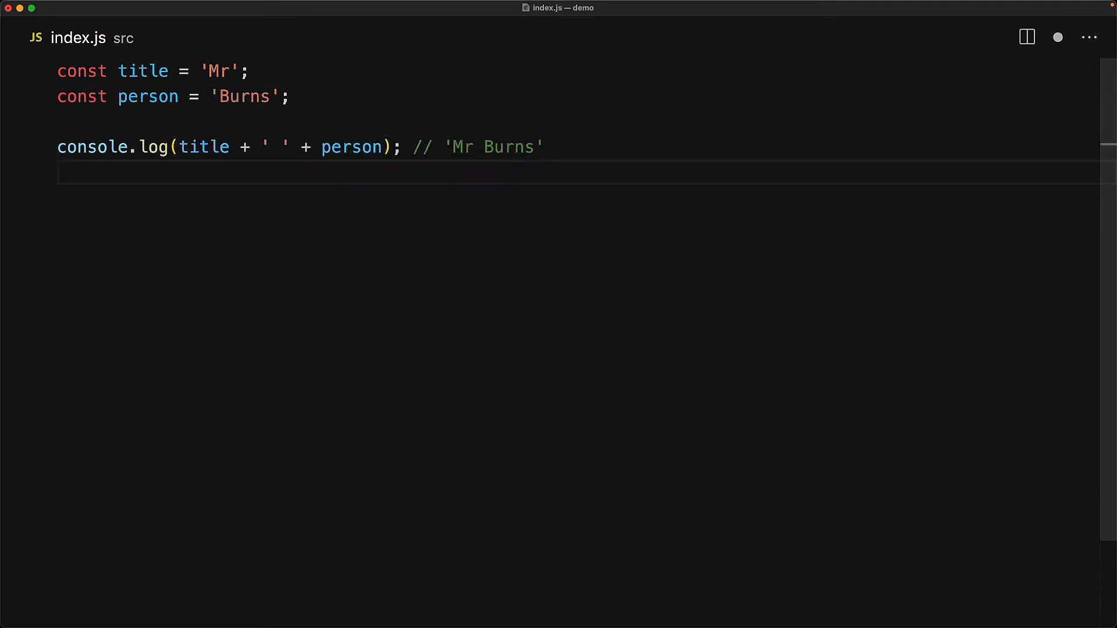
pyautogui.write('console.log(`${titl')
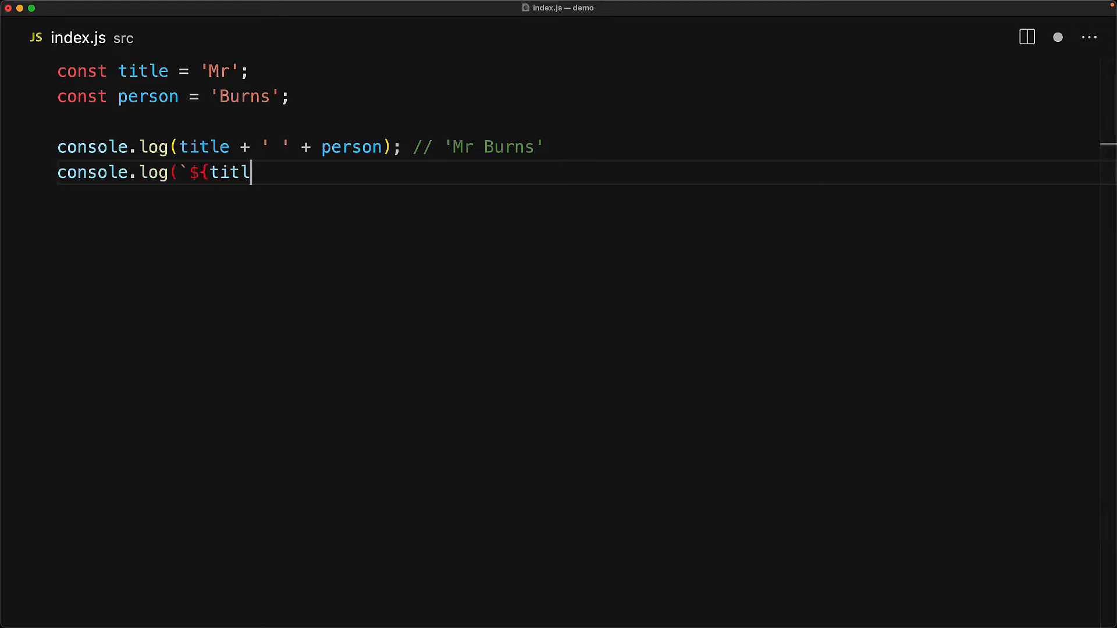
pyautogui.write("e} ${person}`); // 'Mr Burns'")
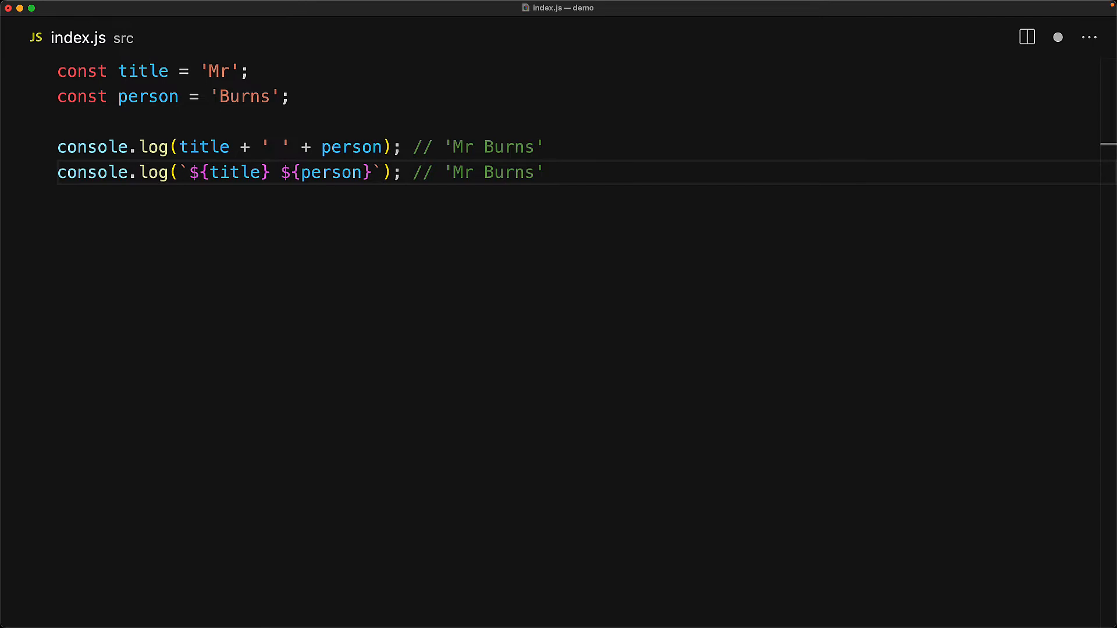
# - Declare itemCount = 11 and log 'Total Items: 11' via concatenation, ${itemCount} and escaped \${itemCount}
pyautogui.write('const itemCount = 11;')
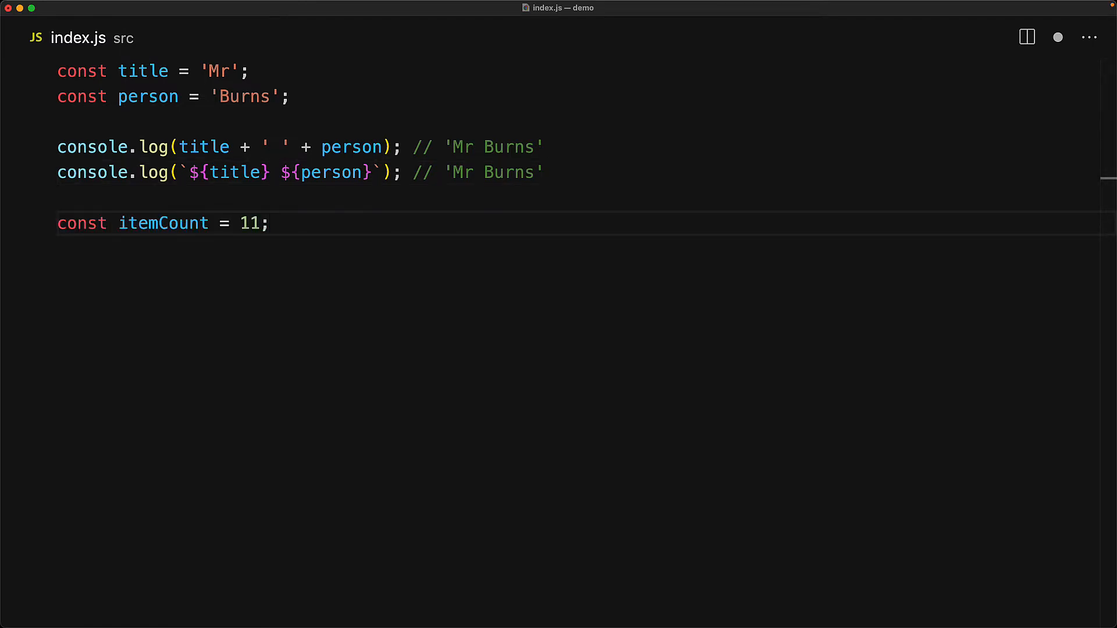
pyautogui.write("console.log('Total Items: ' + itemCount); // 'Total Items: 11'")
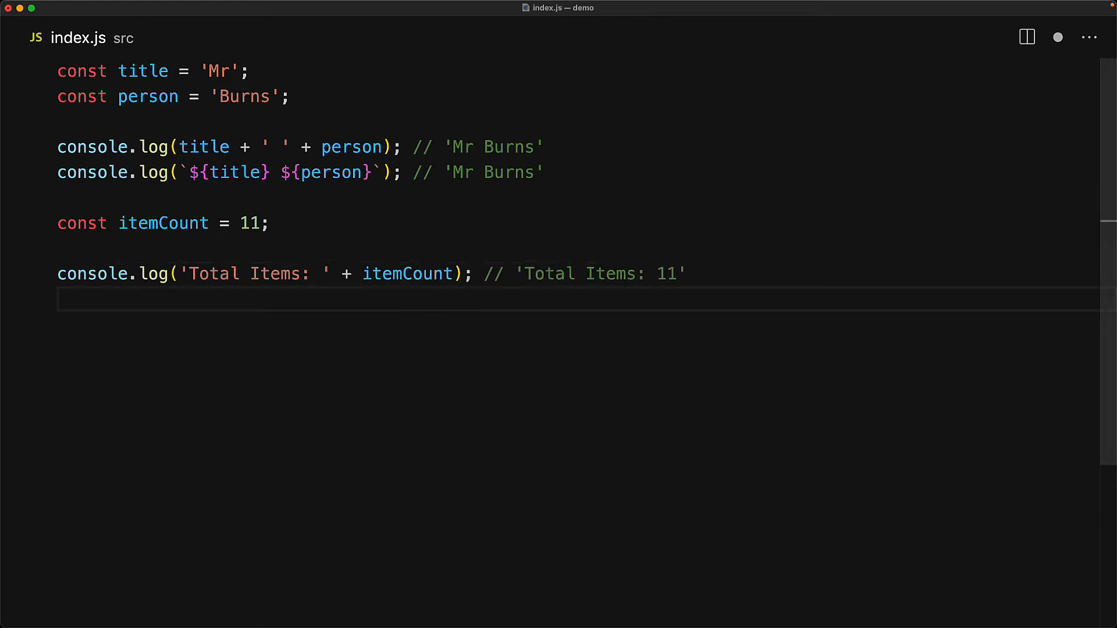
pyautogui.write("console.log(`Total Items: ${itemCount}`);  // 'Total Items: 11'")
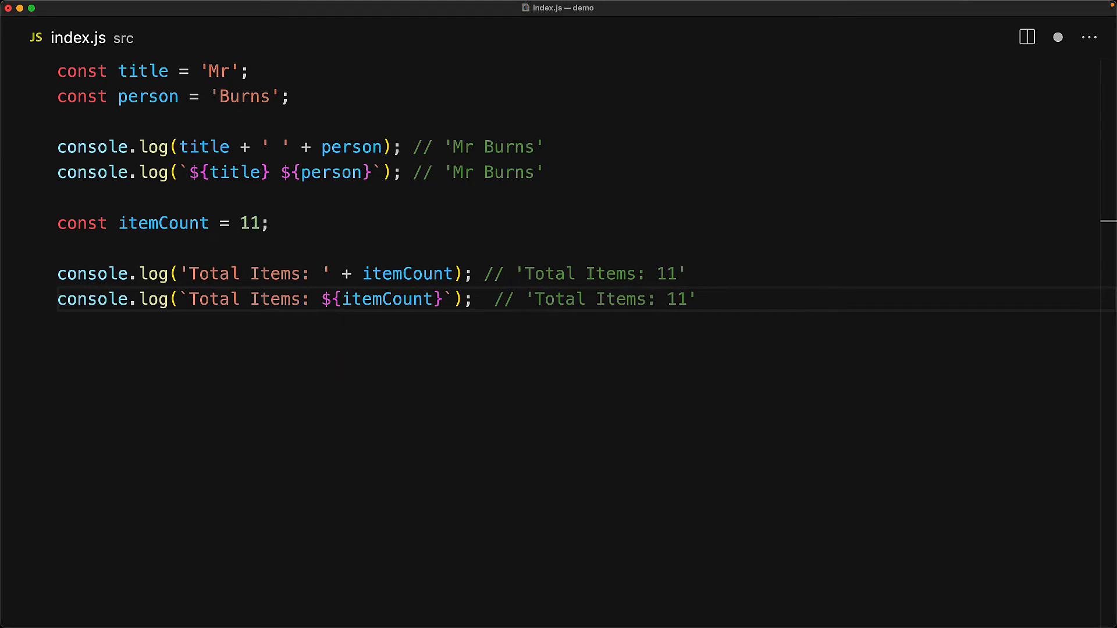
pyautogui.write("console.log(`Total Items: \\${itemCount}`);  // 'Tot")
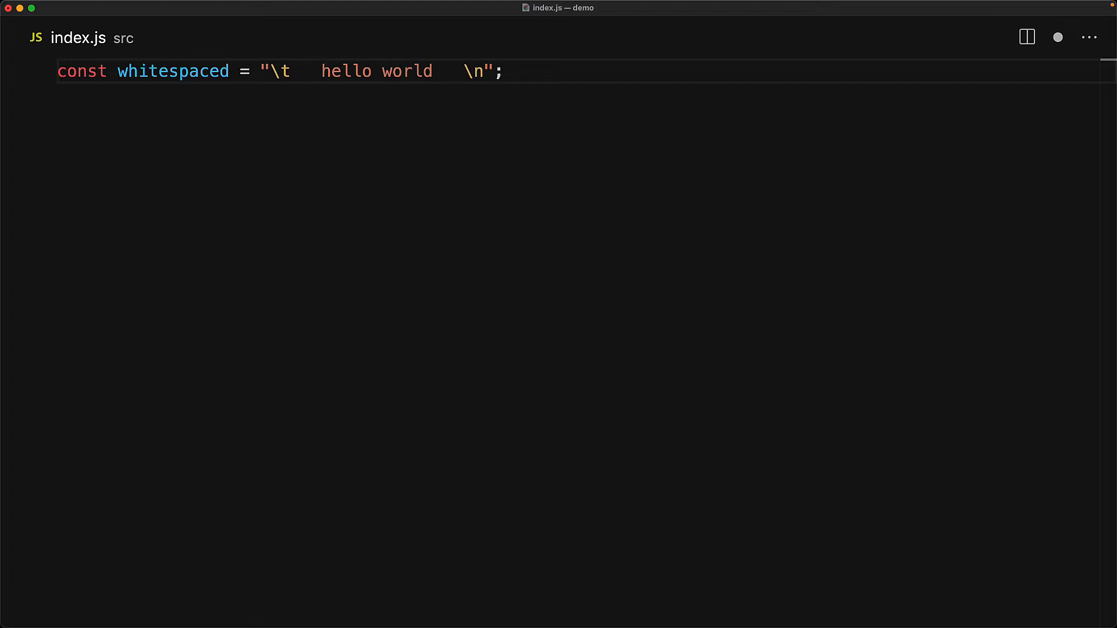
# - Log whitespaced.trim(), trimStart() and trimEnd() giving '\t hello world'
pyautogui.write("console.log(whitespaced.trim()); // 'hello world'")
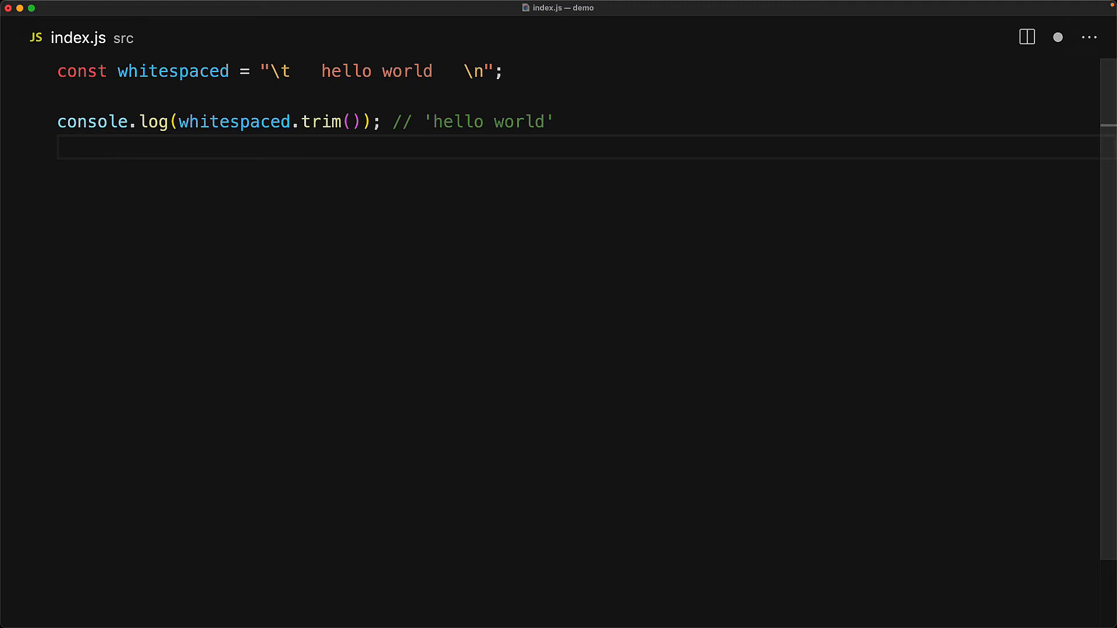
pyautogui.write('con')
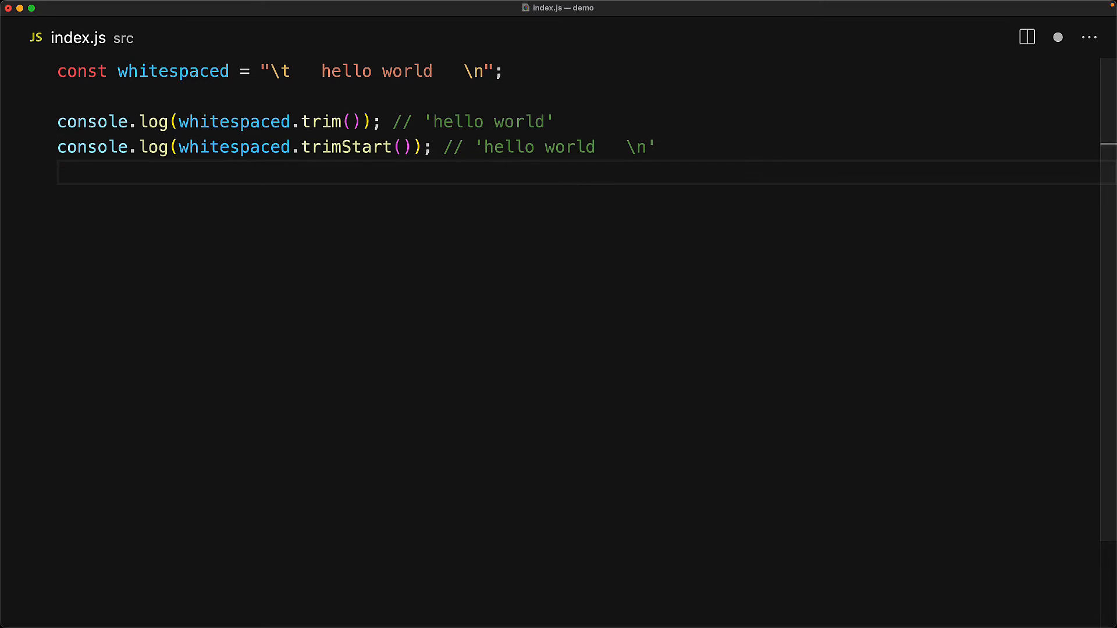
pyautogui.write("console.log(whitespaced.trimEnd()); // '\\t   hello world'")
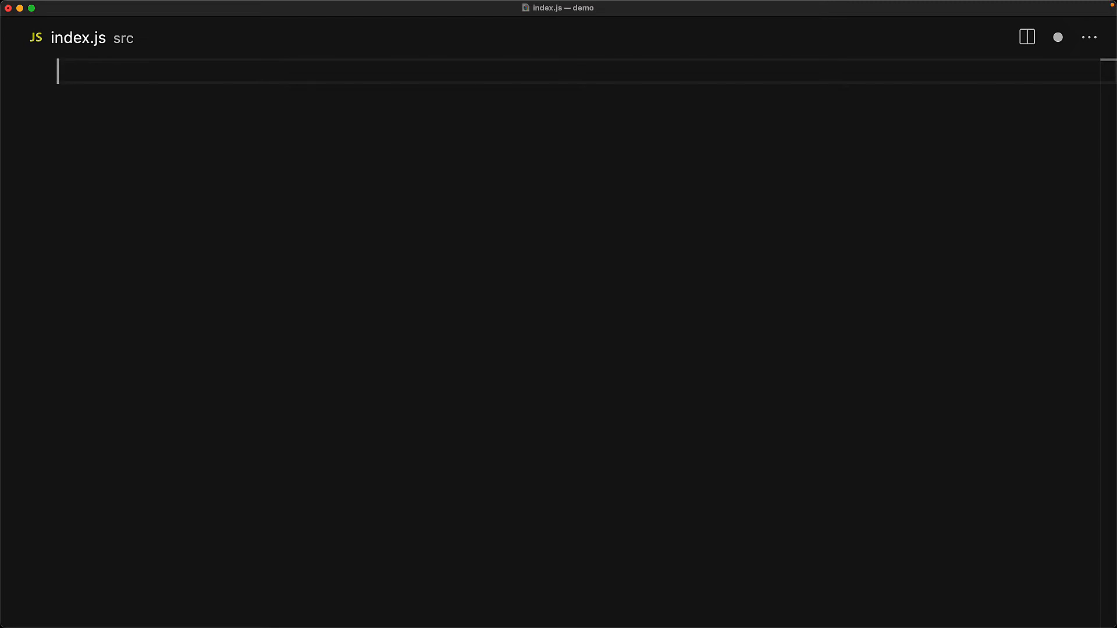
# - Declare the lazy dog sentence and log replace and replaceAll swapping 'dog' for 'hound'
pyautogui.write("const dogs = 'The quick brown fox jumps ove")
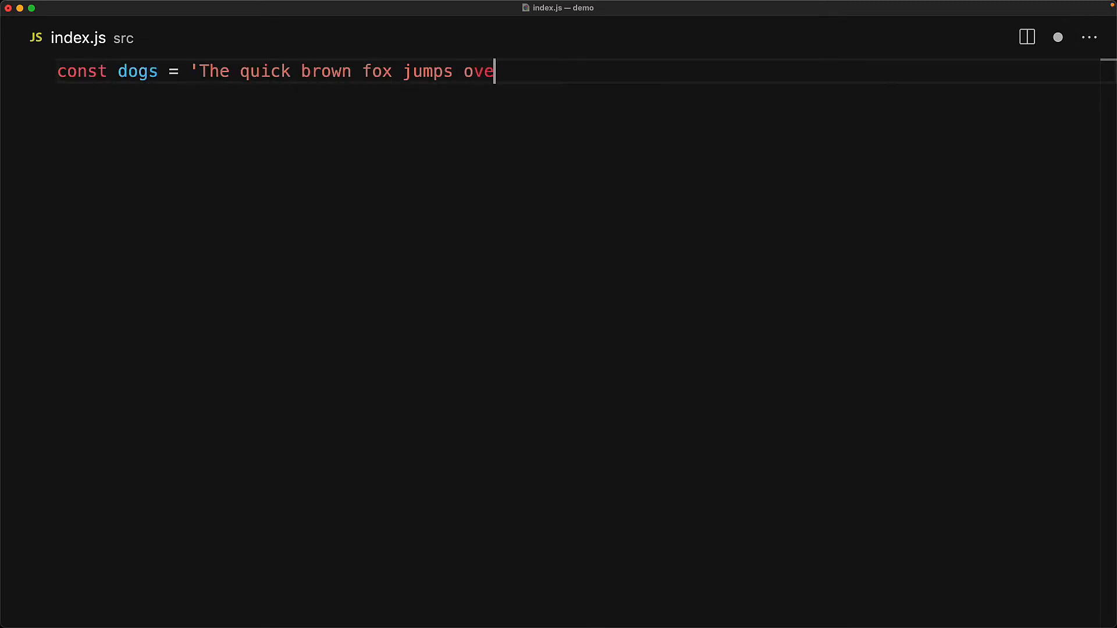
pyautogui.write("r the lazy dog. The dog was on a break.';")
pyautogui.write("// 'The quick brown fox jumps ov")
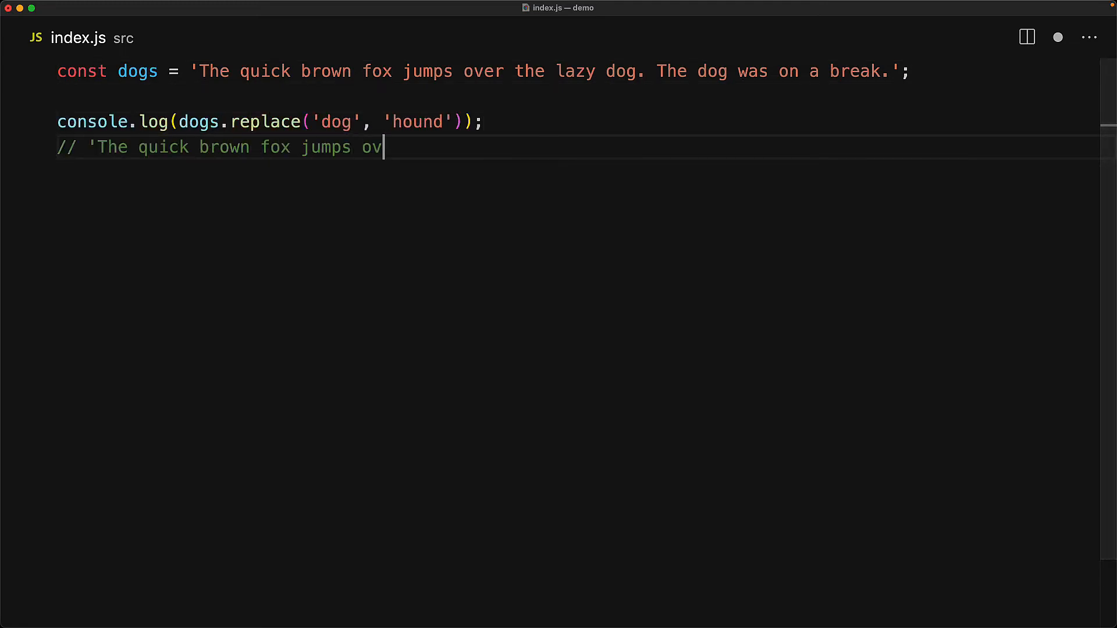
pyautogui.write("er the lazy hound. The dog was on a break.'")
pyautogui.write("// 'The quick brown")
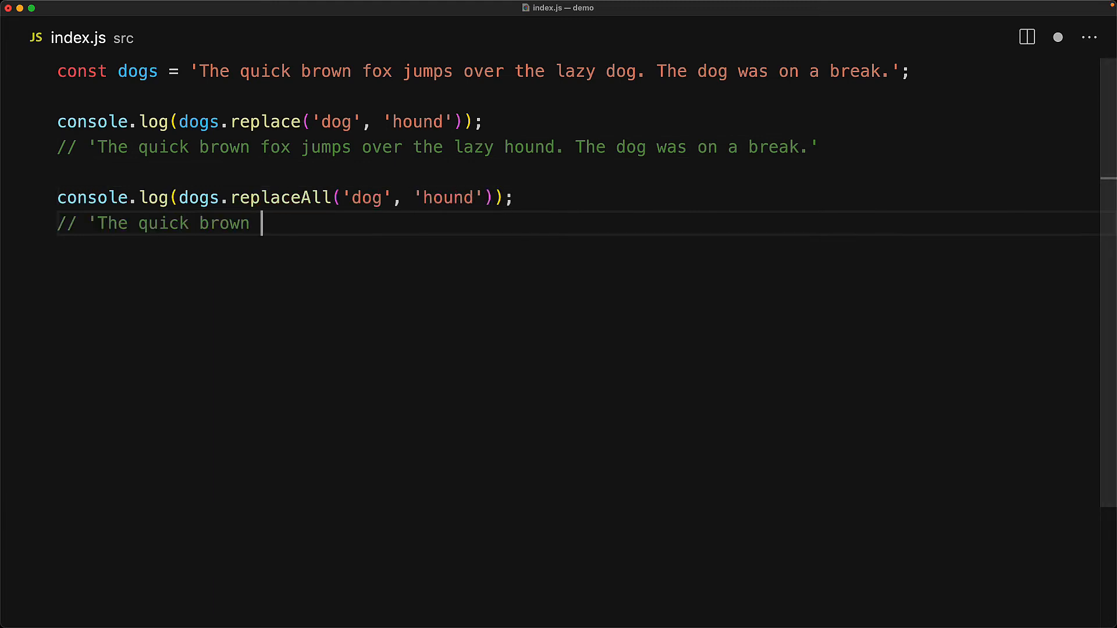
pyautogui.write("fox jumps over the lazy hound. The hound was on a break.'")
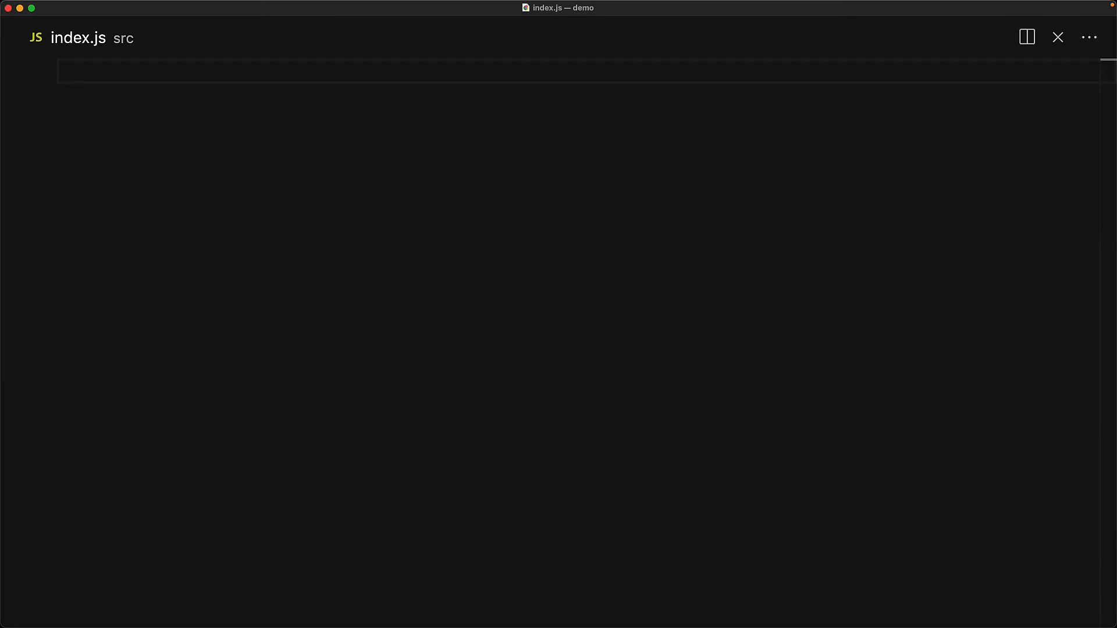
# - Declare VIN_DIESEL = 'X'.repeat(3) and start a following constant
pyautogui.write("const VIN_DIESEL = 'X'.")
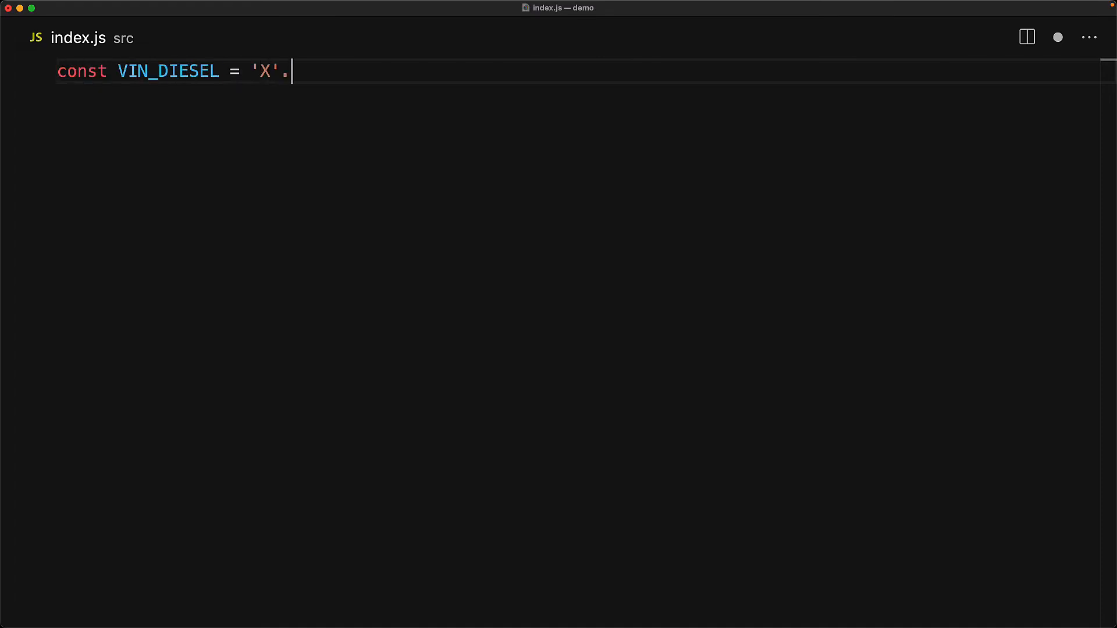
pyautogui.write('repeat(3);')
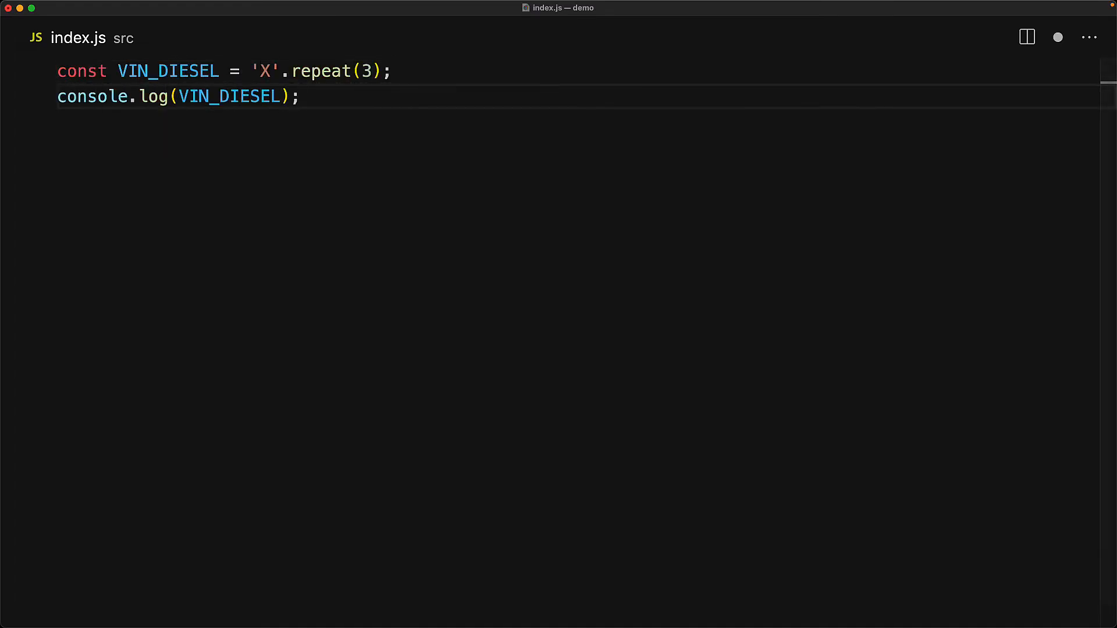
pyautogui.write('const GO0GO')
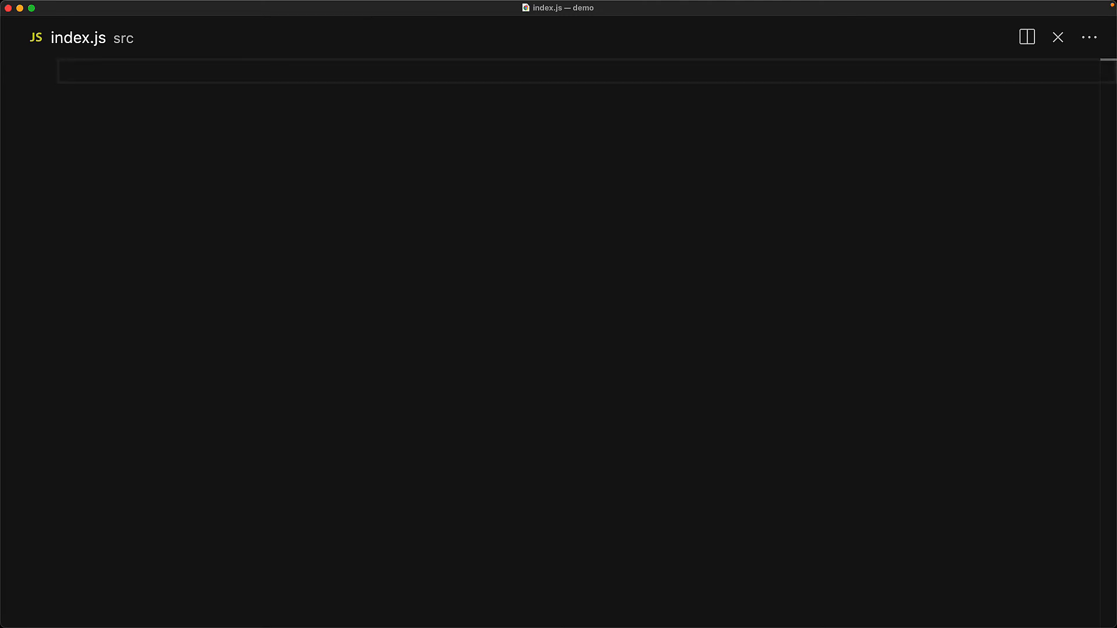
# - Declare the fox sentence and log includes('fox'), startsWith('The'), endsWith('dog') true and endsWith('DOG') false
pyautogui.write("const sentence = 'The quick brown fox jumps over the lazy dog';")
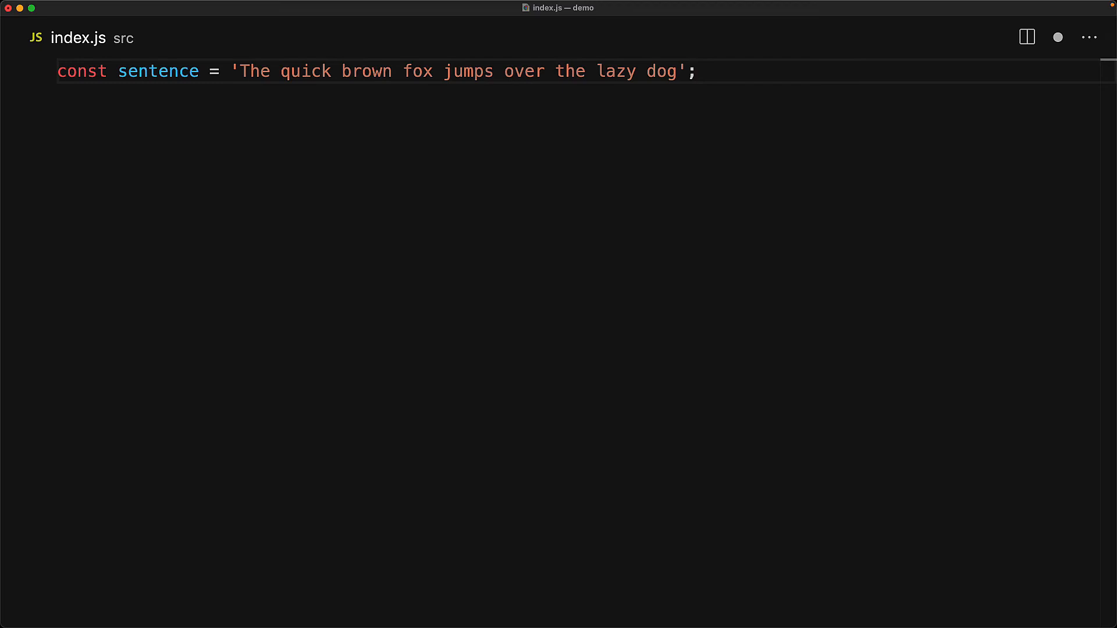
pyautogui.write("console.log(sentence.includes('fox')); // true")
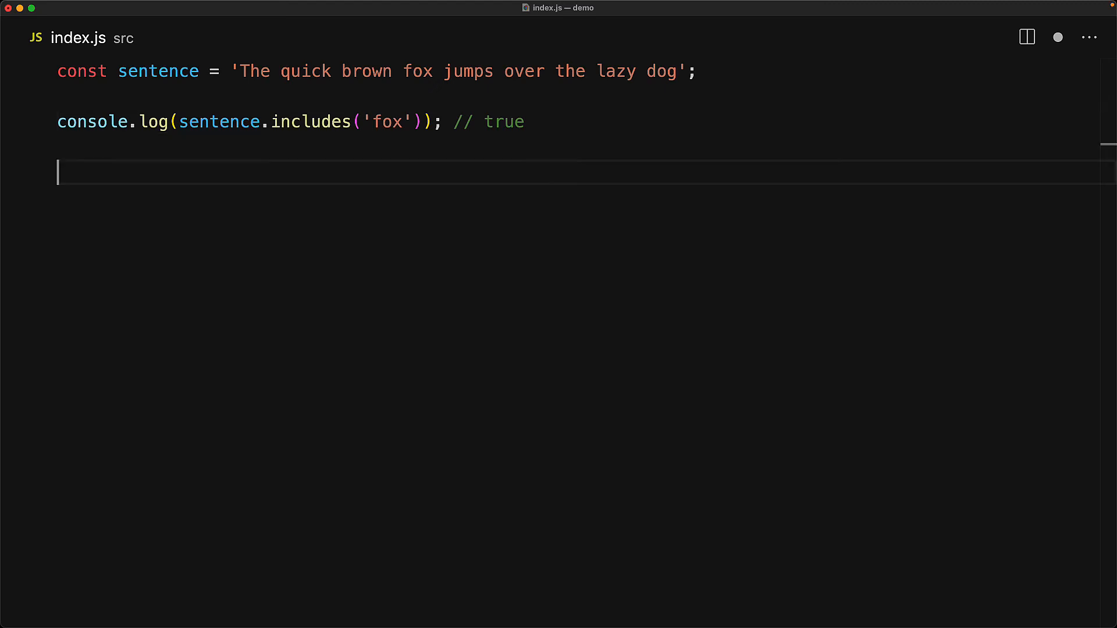
pyautogui.write("console.log(sentence.startsWith('The')); // true")
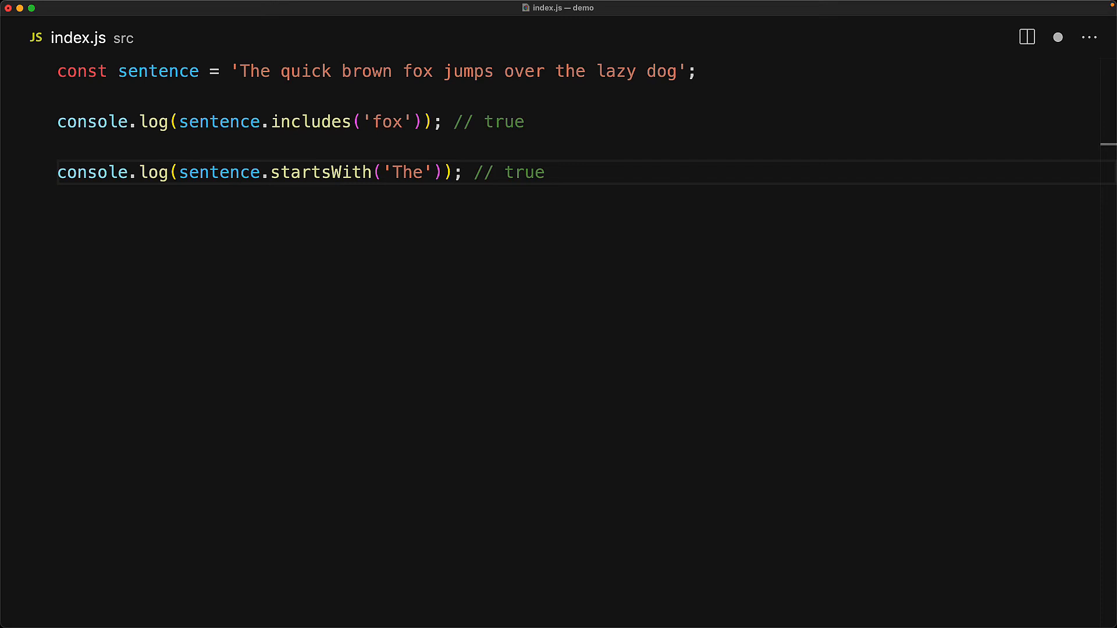
pyautogui.write('co')
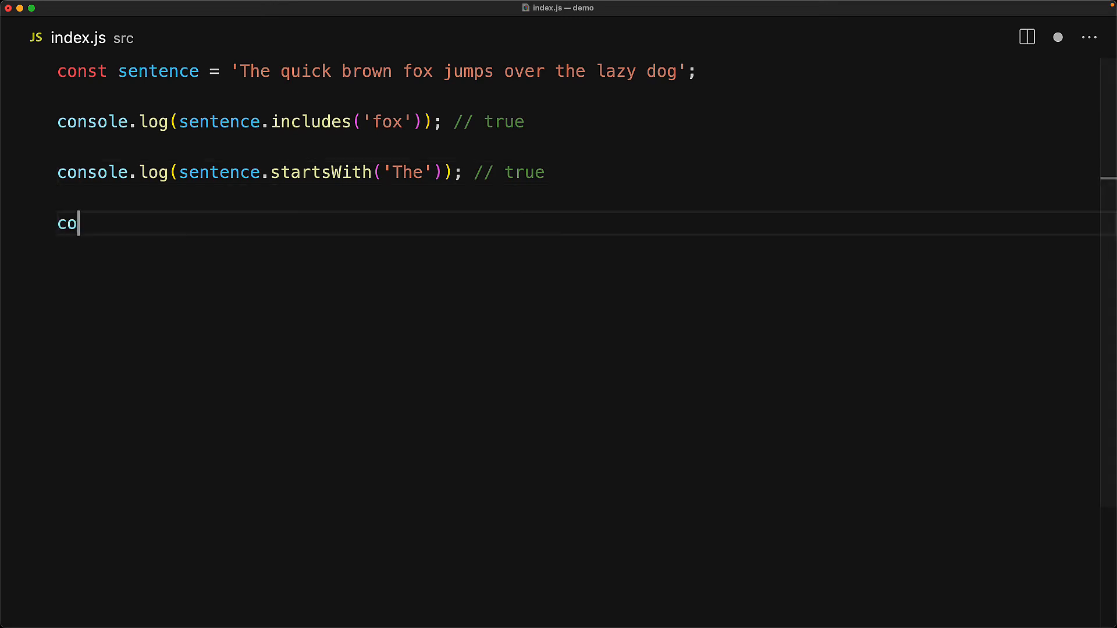
pyautogui.write("nsole.log(sentence.endsWith('dog')); // true")
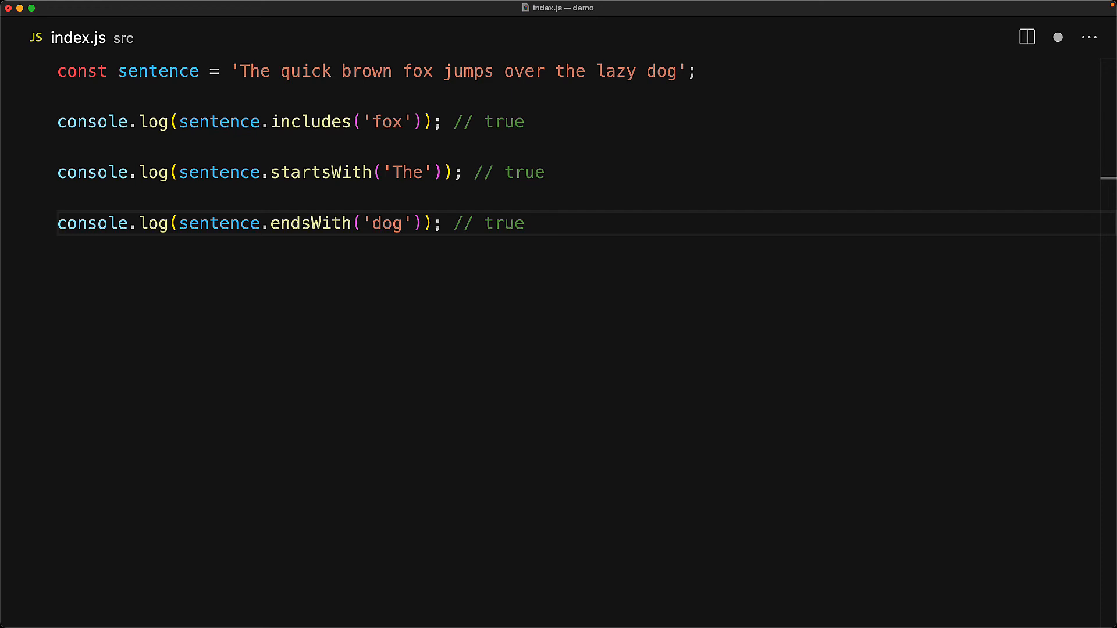
pyautogui.write("console.log(sentence.endsWith('DOG')); // fals")
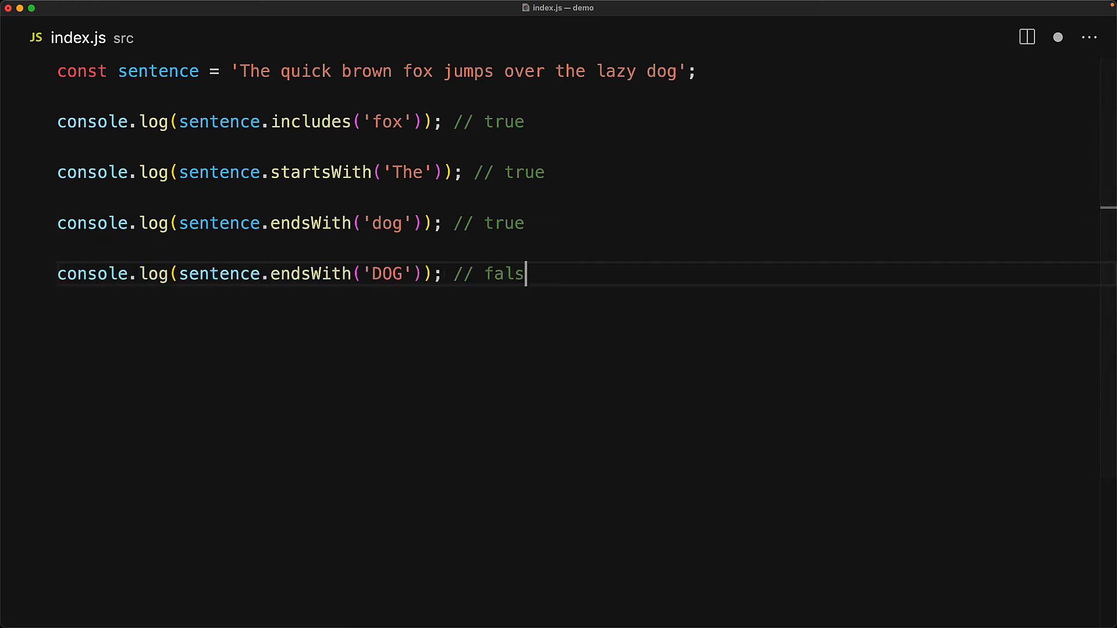
pyautogui.write('e')
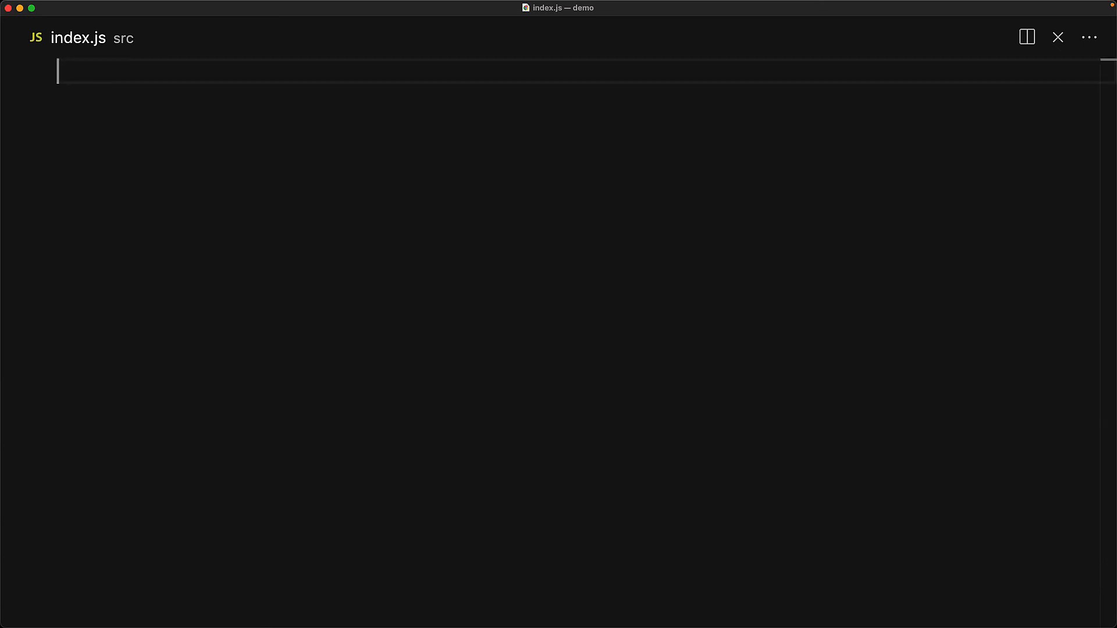
# - Declare message "Brave, Brave New World" and log lastIndexOf('Brave') as 7, -1 if not found, case sensitive
pyautogui.write('const messag')
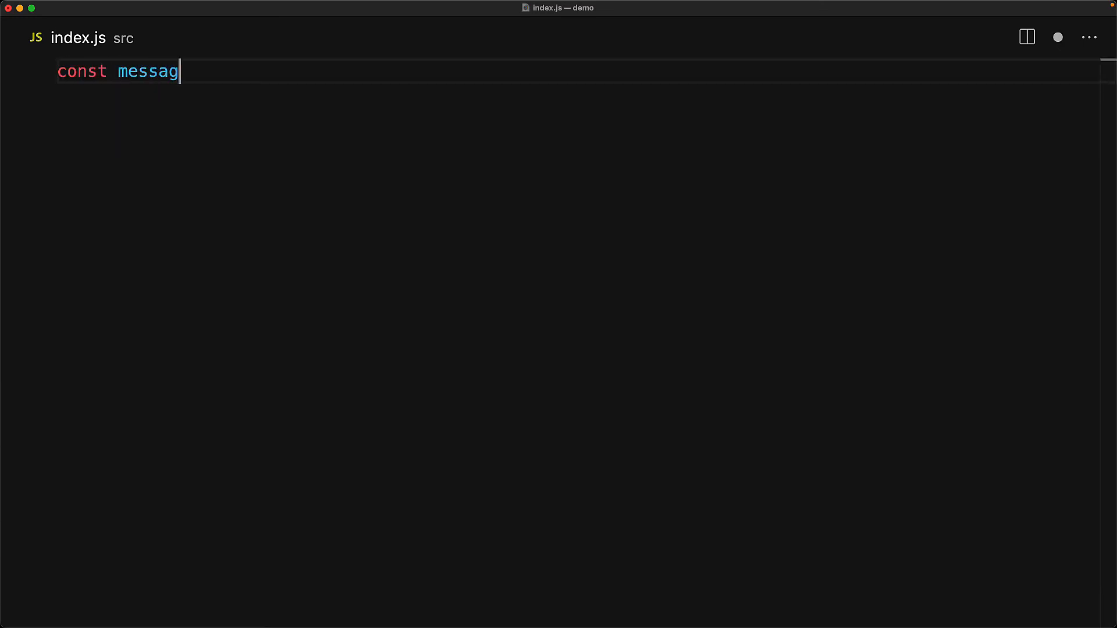
pyautogui.write('e = "Brave, Brave New World";')
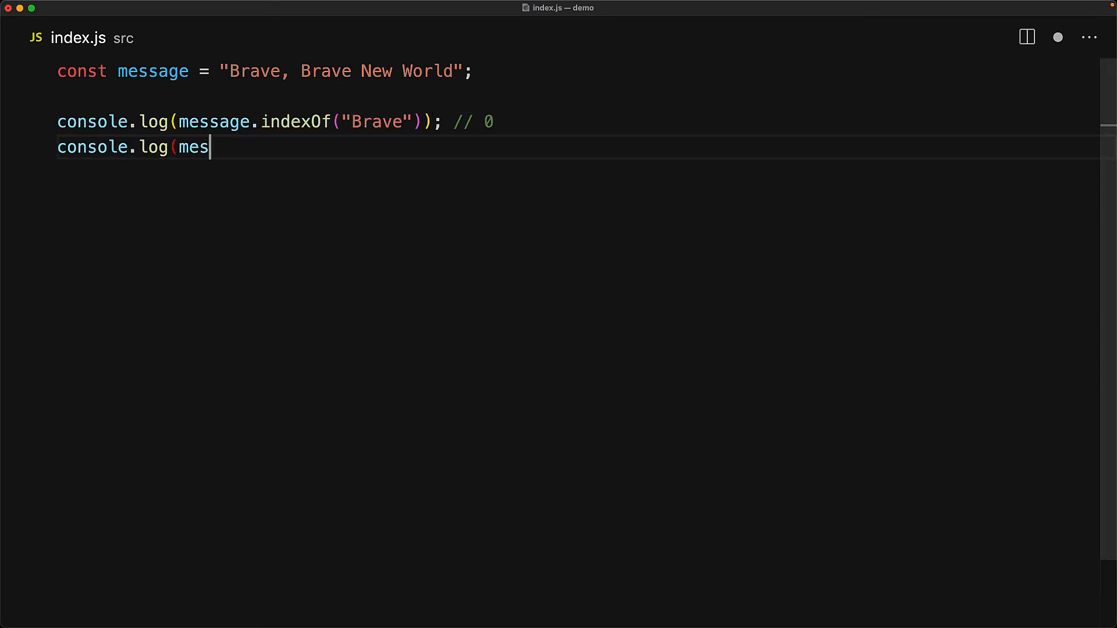
pyautogui.write('sage.lastIndexOf("Brave")); // 7')
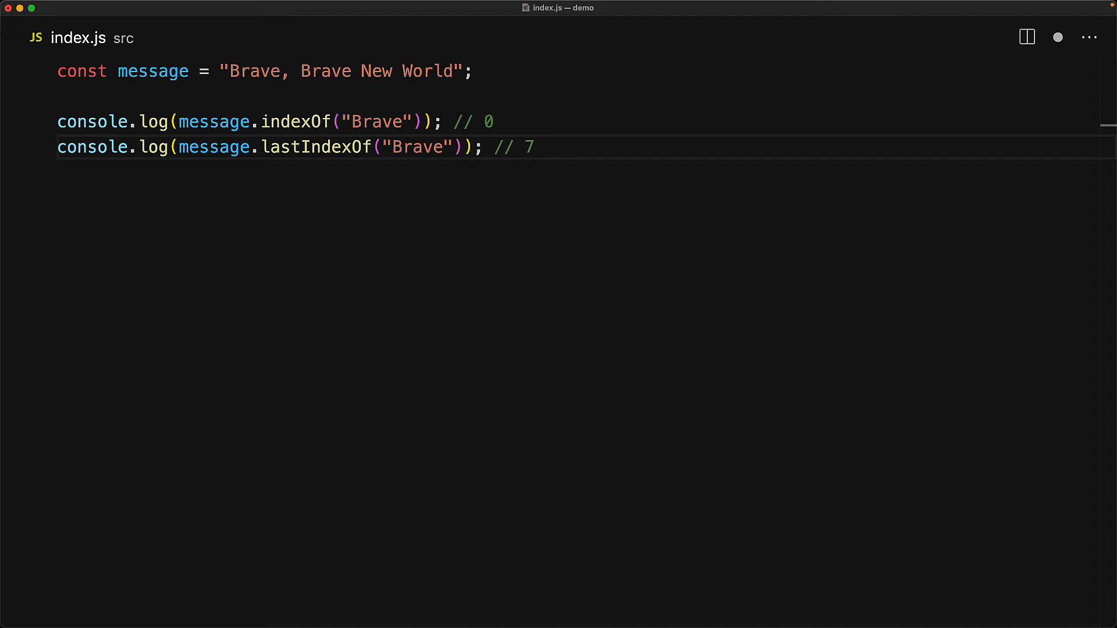
pyautogui.write('// -1')
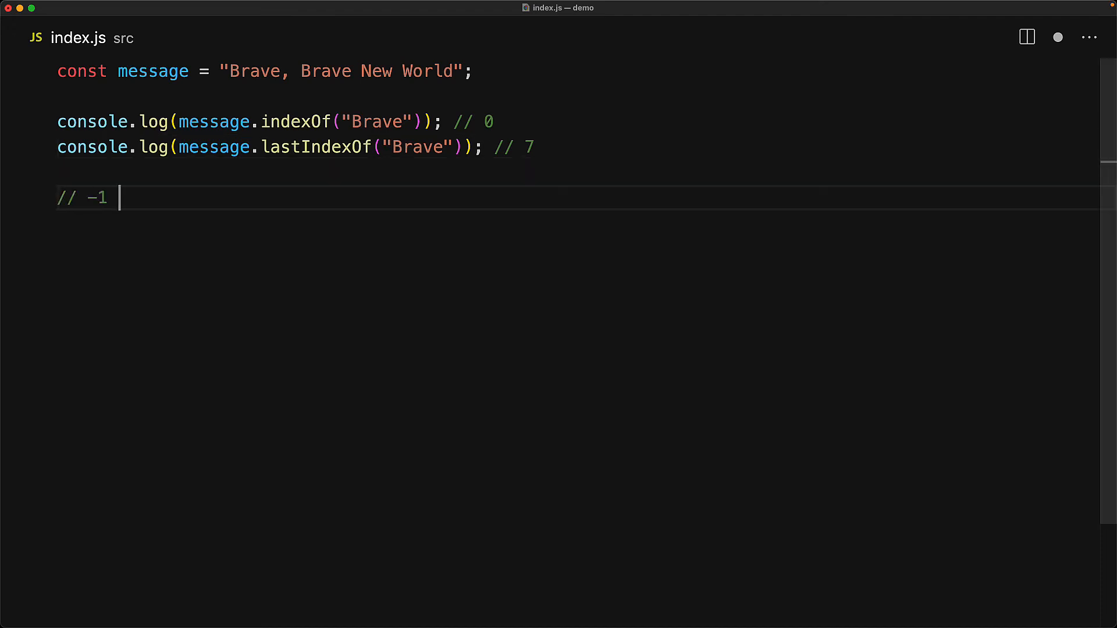
pyautogui.write('if not found')
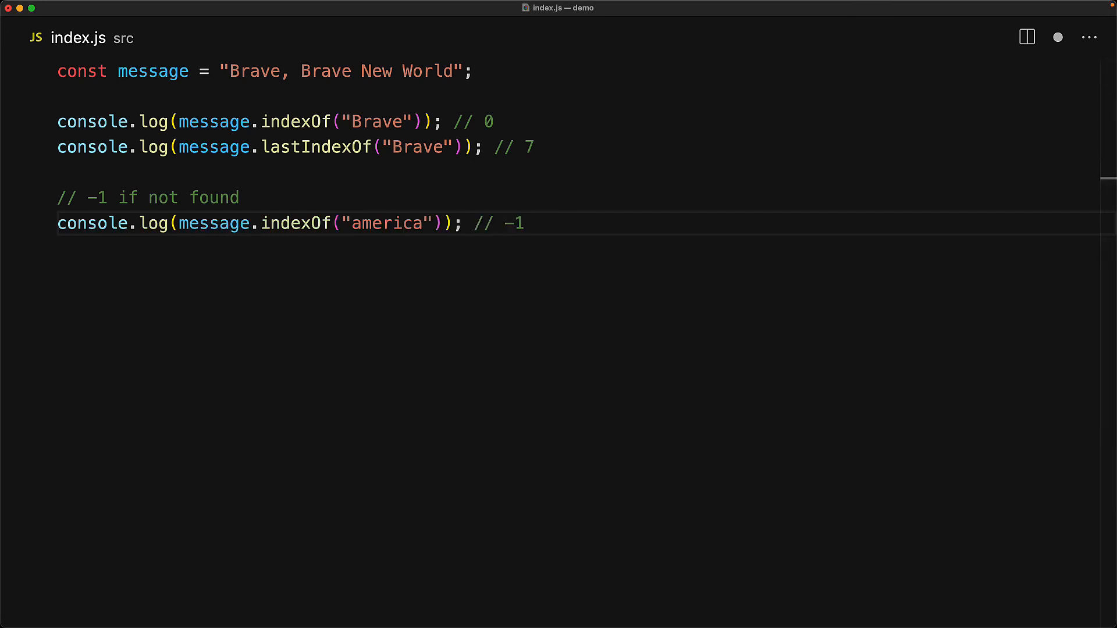
pyautogui.write('// case sensitive')
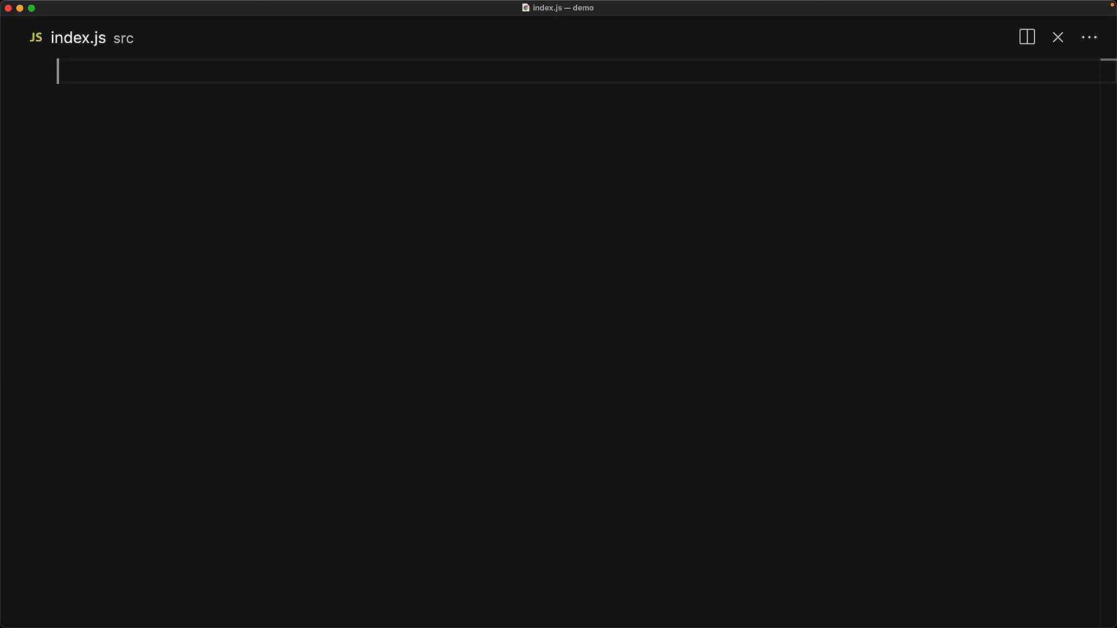
# - Log 'Heartbreak' and 'Hotel' plainly, then 'Hotel' right-aligned via second.padStart(first.length)
pyautogui.write("const first = 'Heartbreak';")
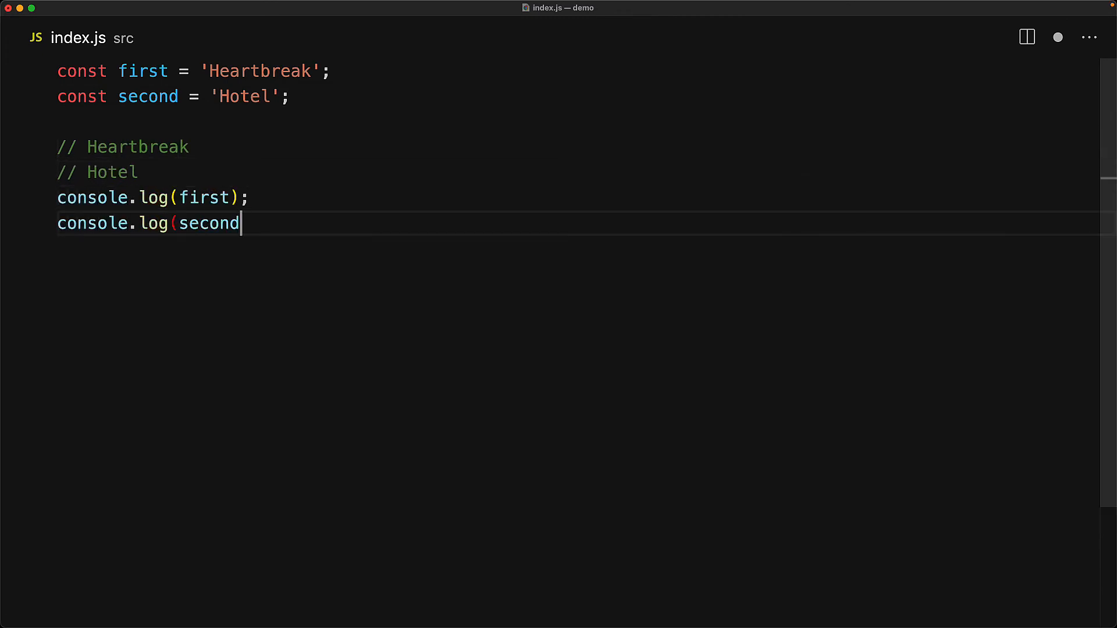
pyautogui.write(');')
pyautogui.write('console.log(second.padStart(first.length));')
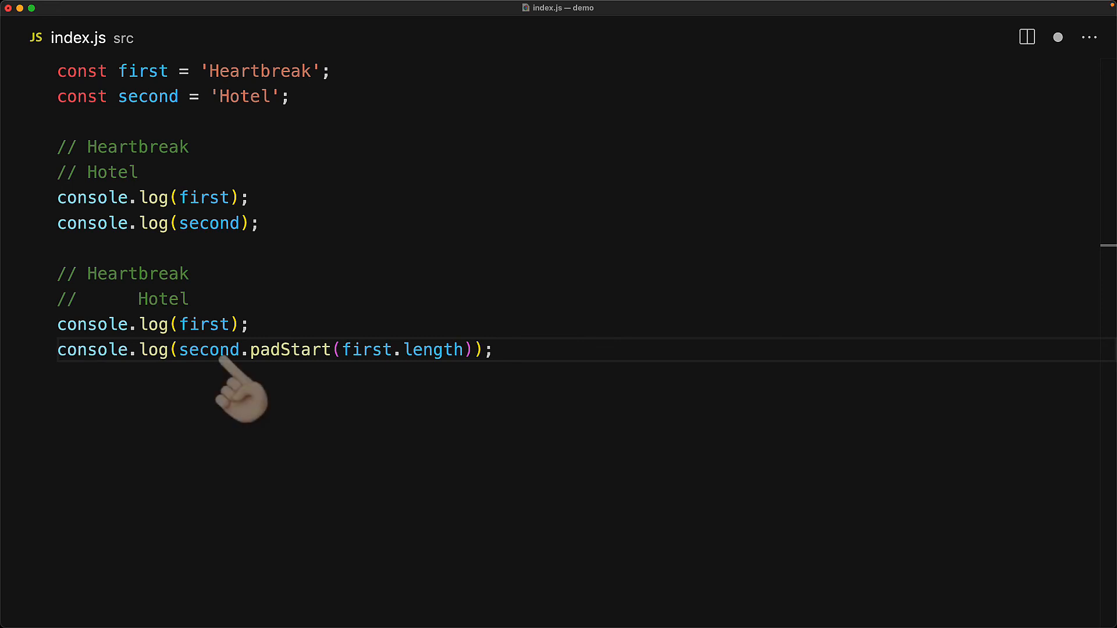
pyautogui.moveTo(292, 392)
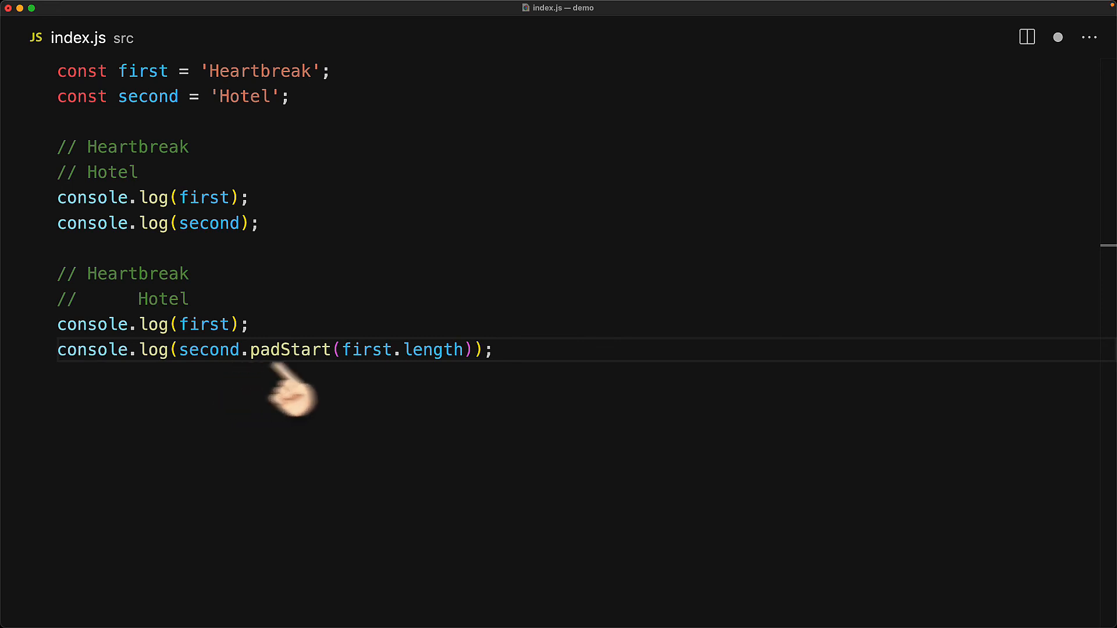
pyautogui.moveTo(467, 392)
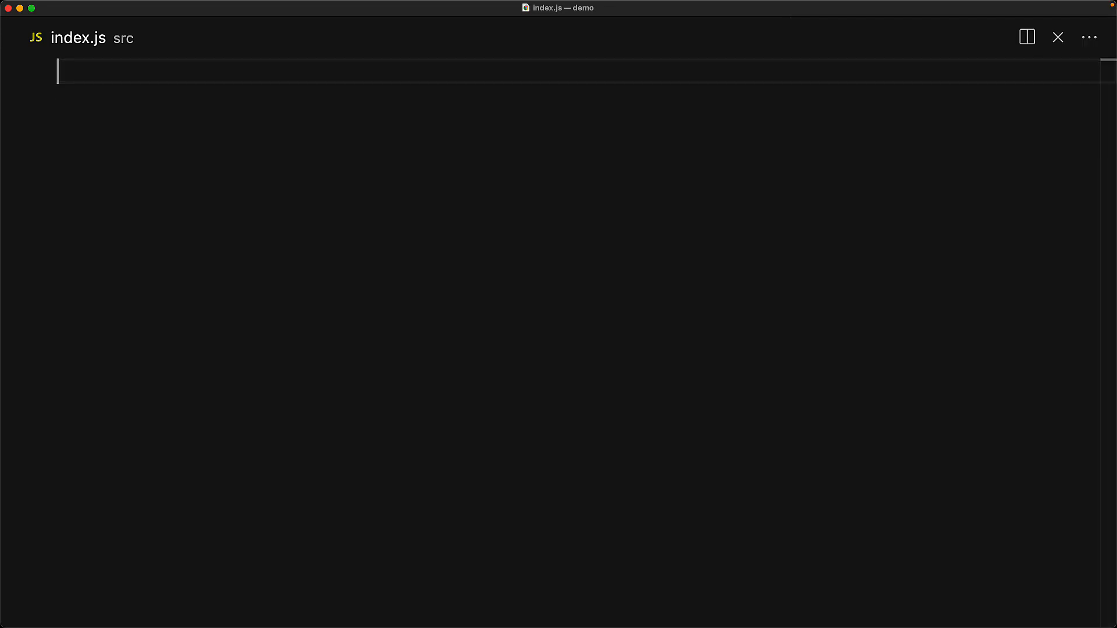
# - Write 'Hello World' substring examples using indexOf to extract ' World' and 'Hello ', and run them
pyautogui.write('const messa')
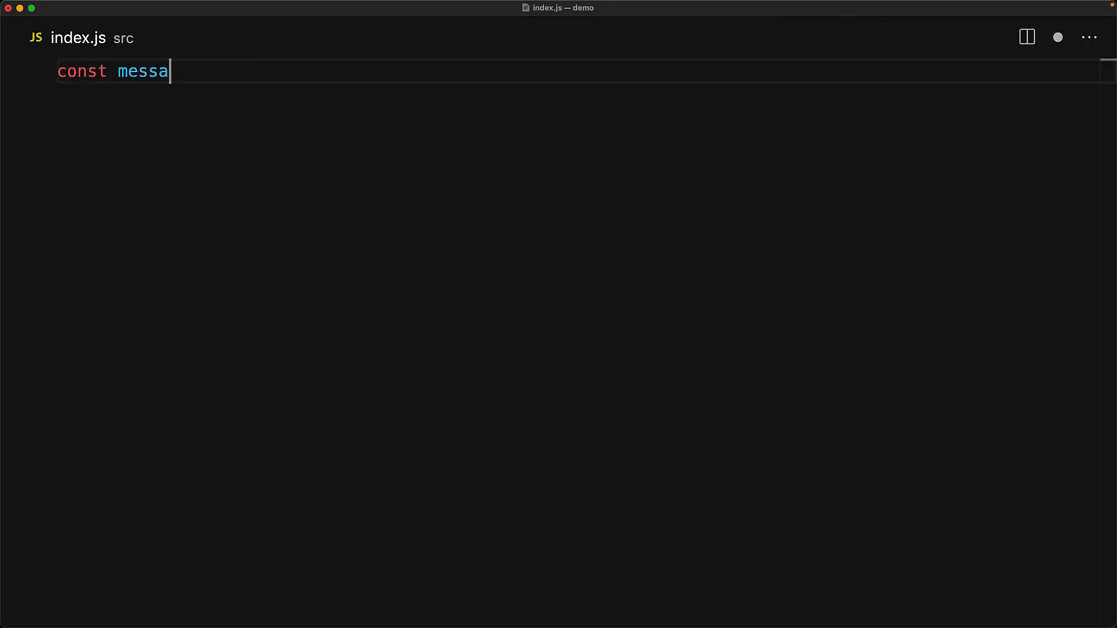
pyautogui.write("ge = 'Hello World';")
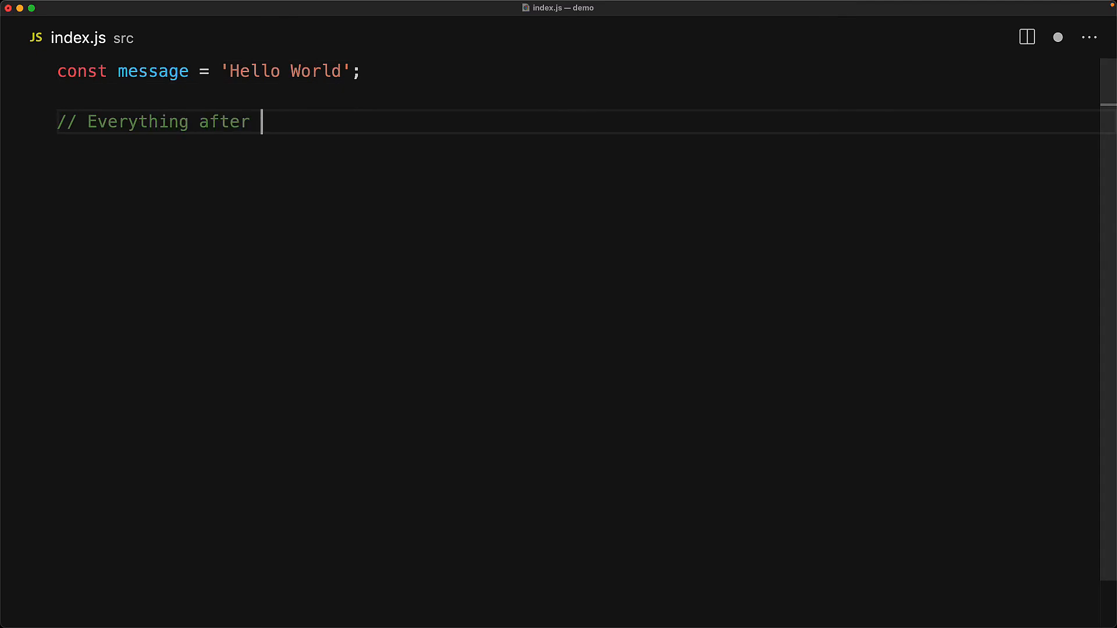
pyautogui.write('Hello')
pyautogui.write('console.log(message.substring(0,')
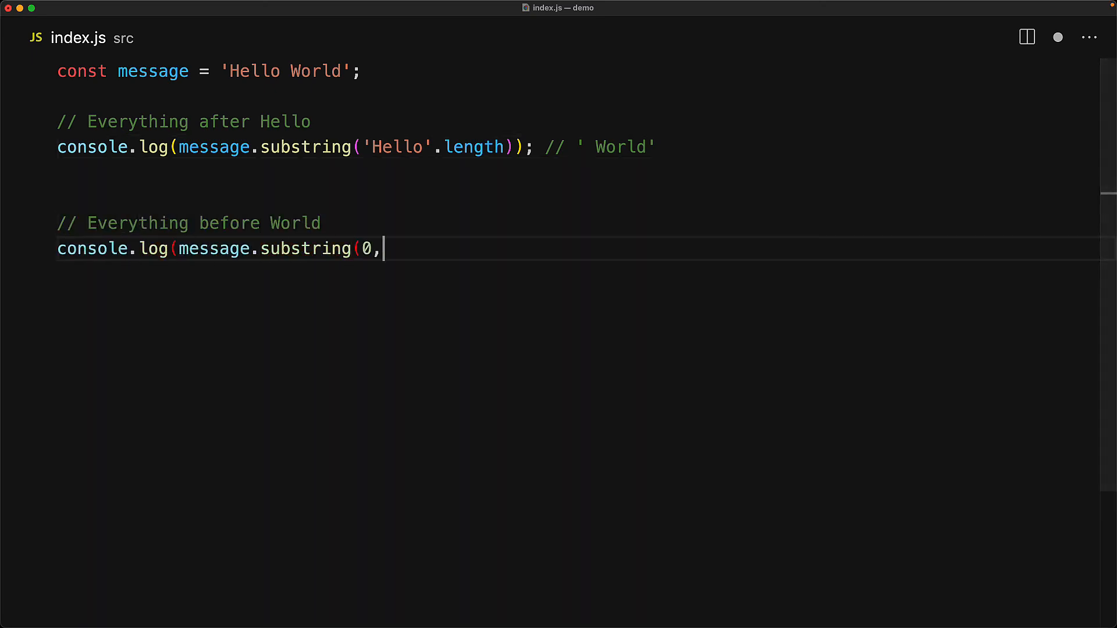
pyautogui.write("message.indexOf('World')); // 'Hello '")
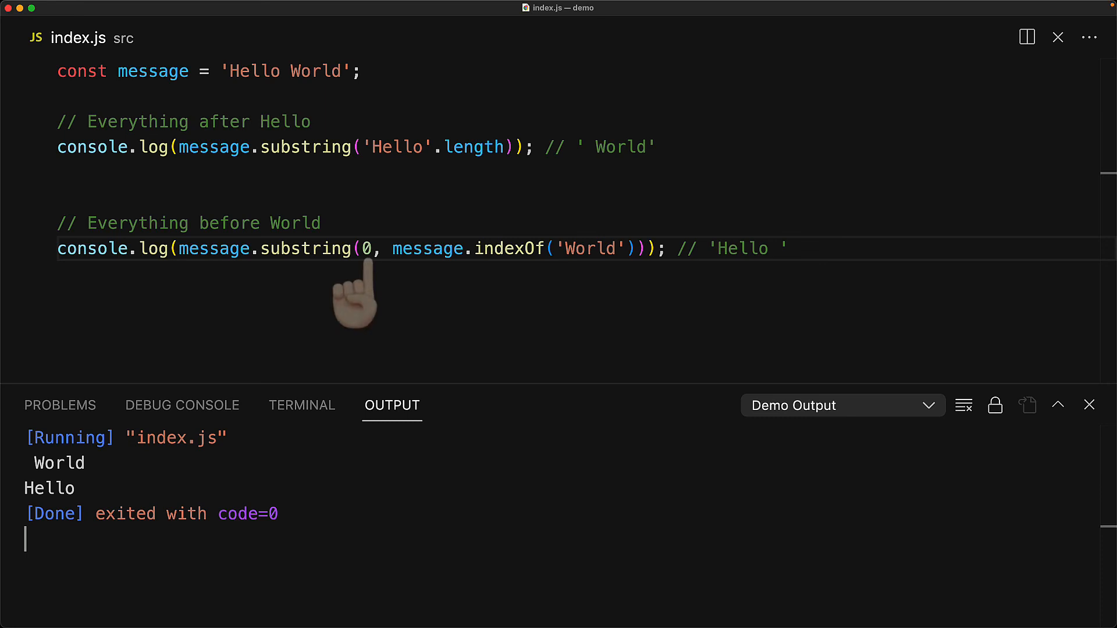
pyautogui.moveTo(356, 292)
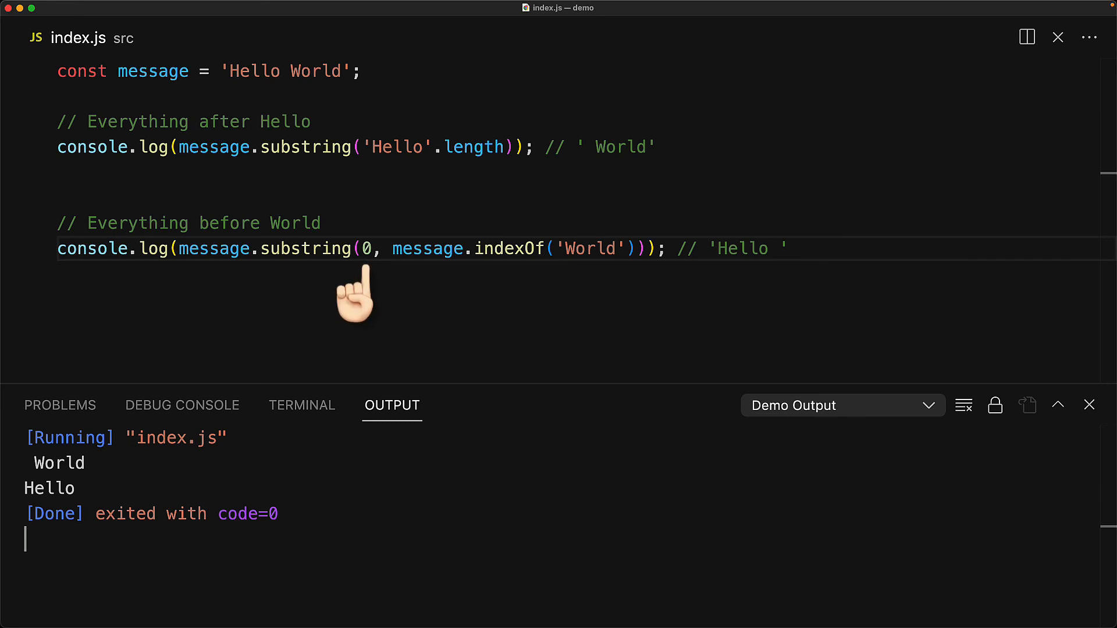
pyautogui.moveTo(520, 295)
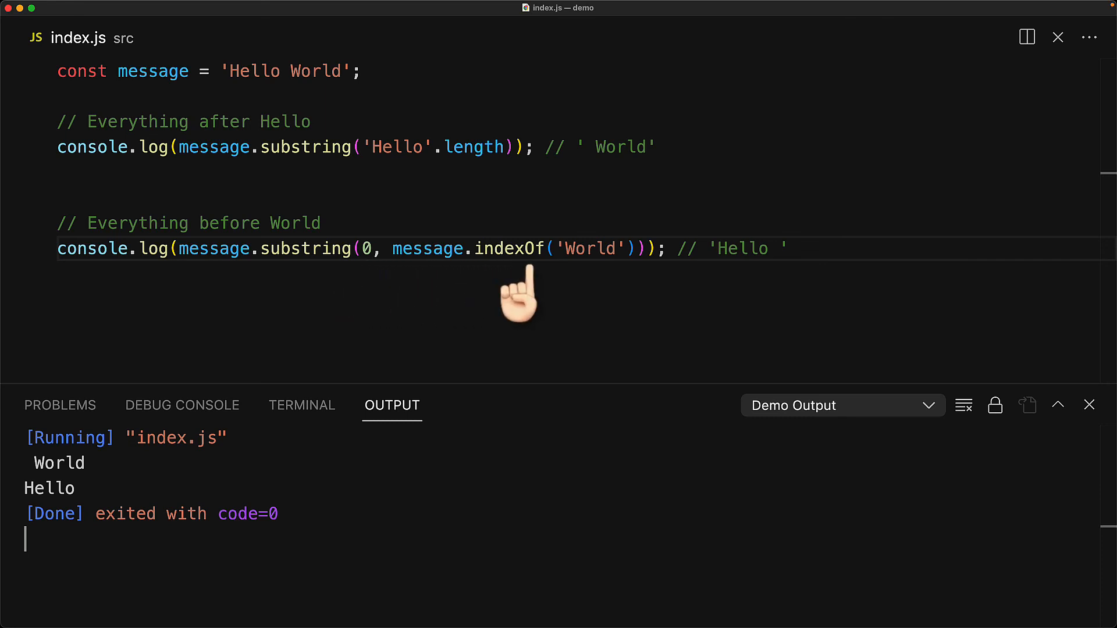